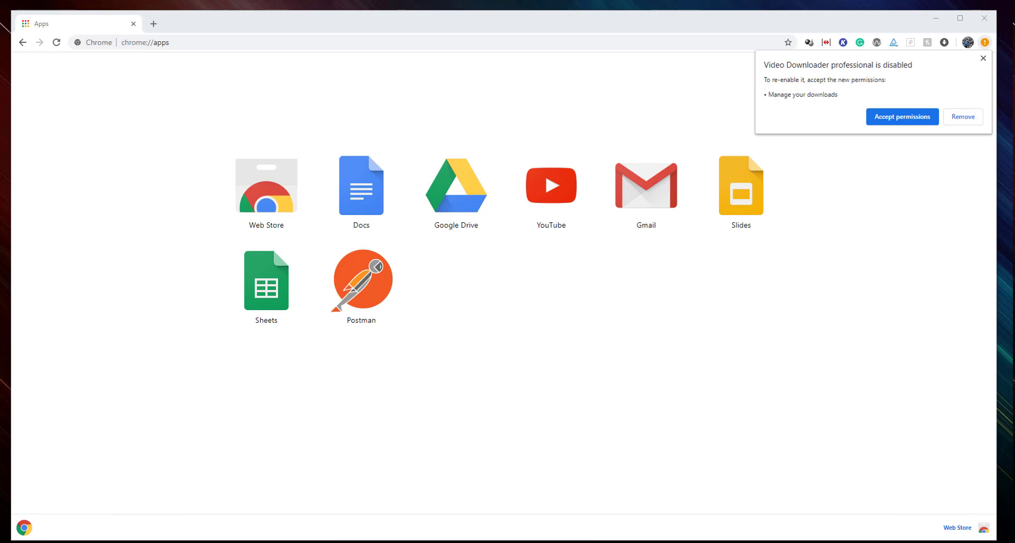
mouse_move(973, 288)
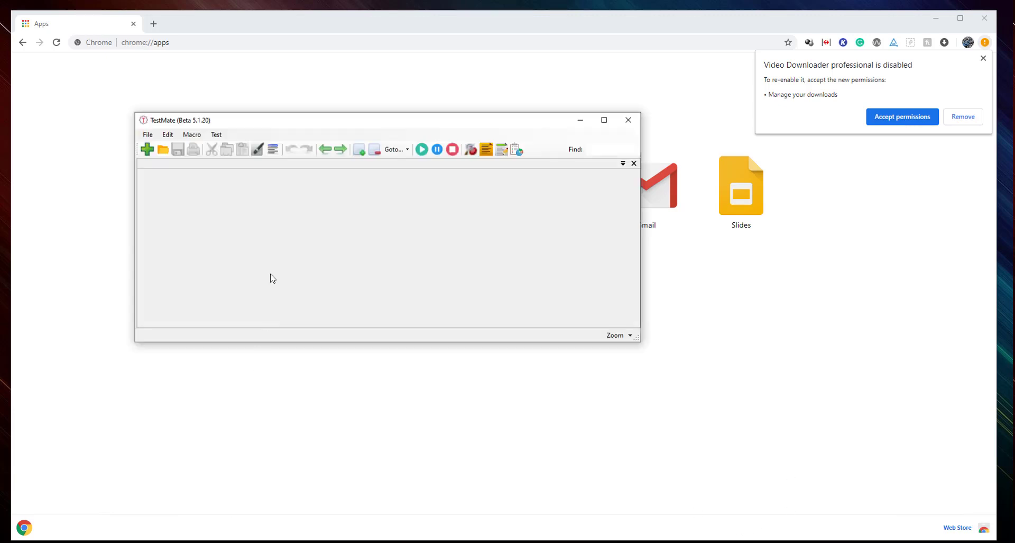
mouse_move(279, 231)
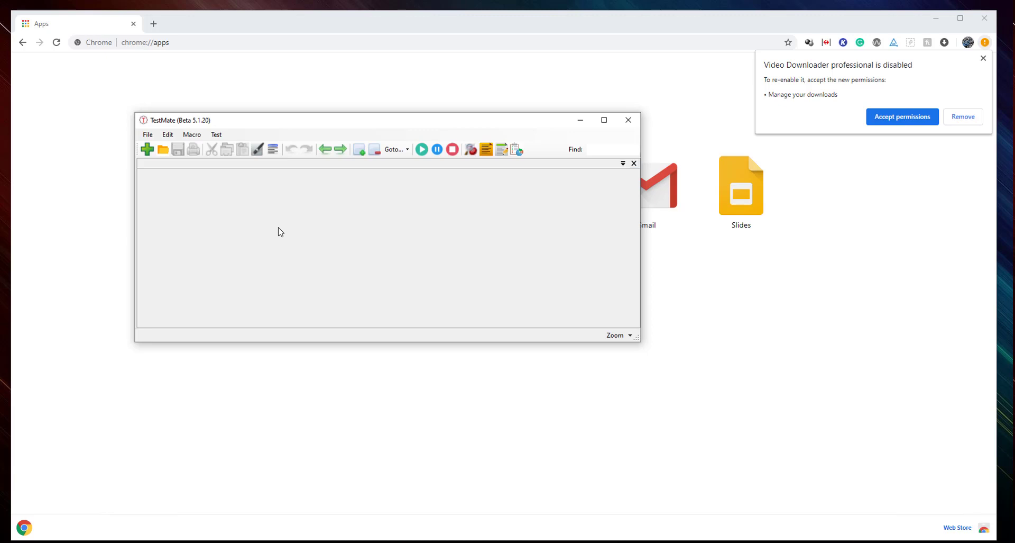
mouse_move(247, 251)
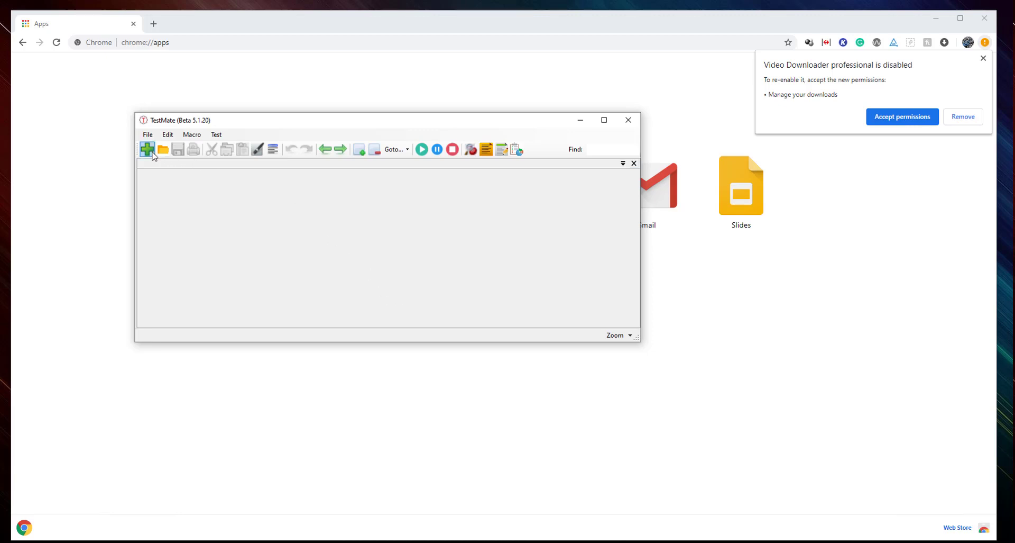
mouse_move(147, 149)
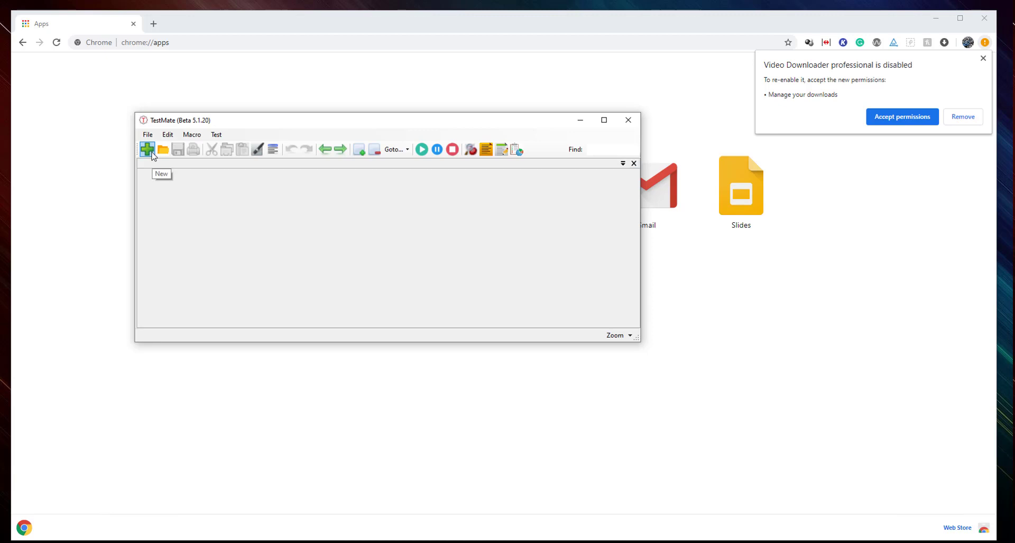
- Start a new blank script whose first line reads pdf. showing the PDF function list
left_click(147, 149)
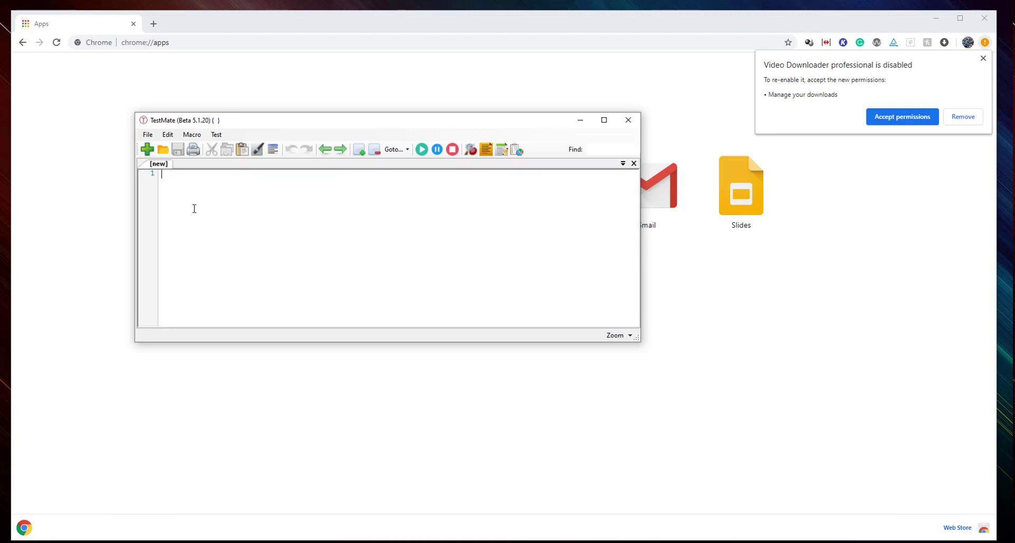
type("p")
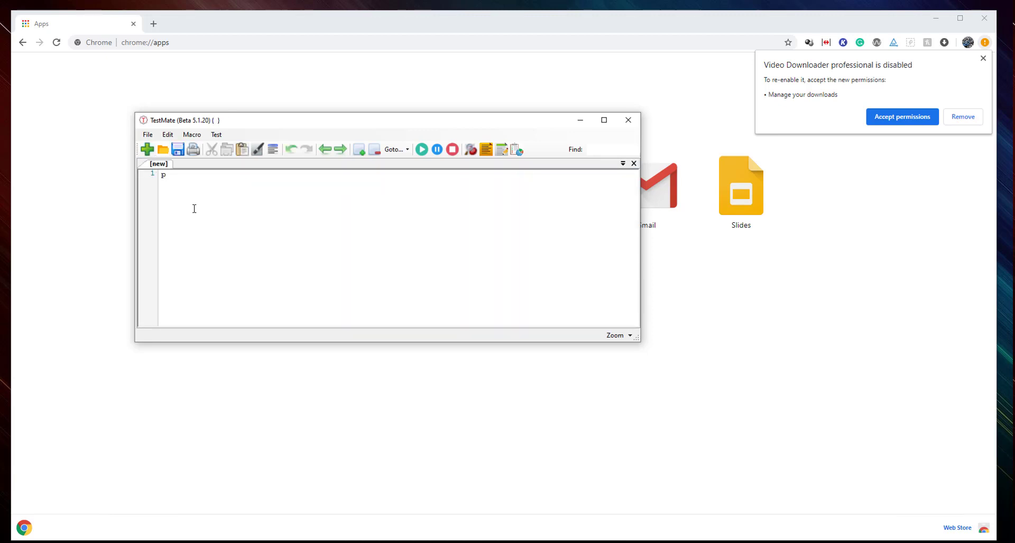
type("df")
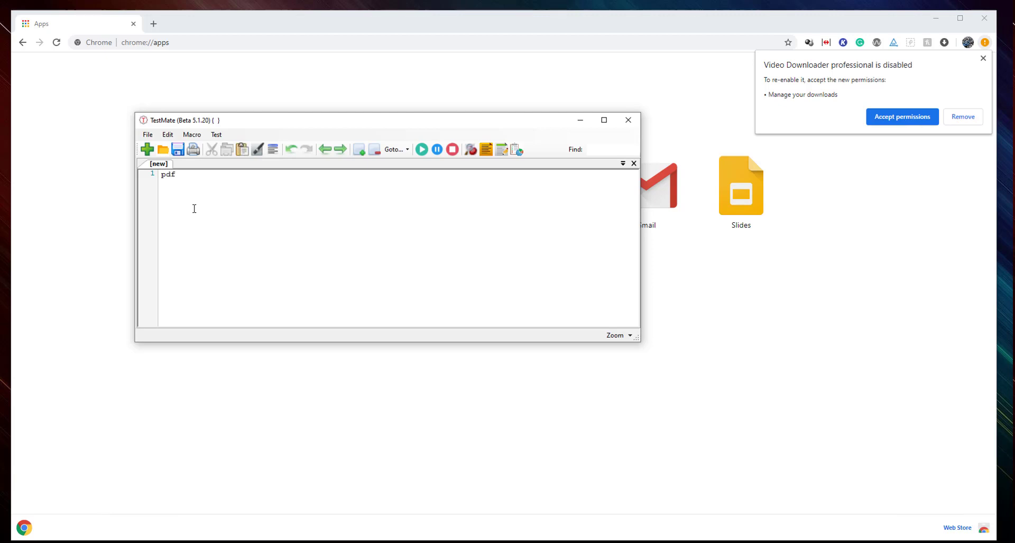
type(".")
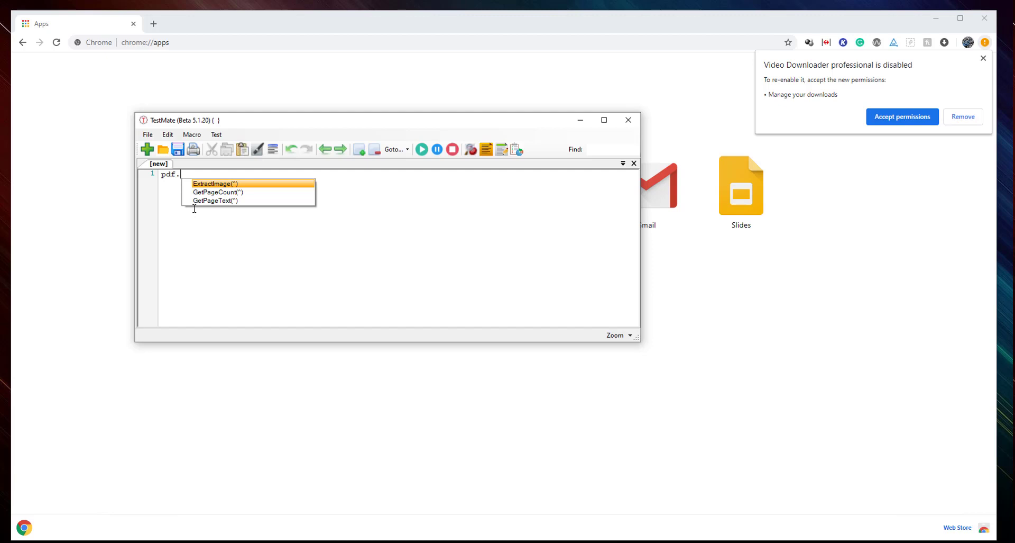
mouse_move(204, 191)
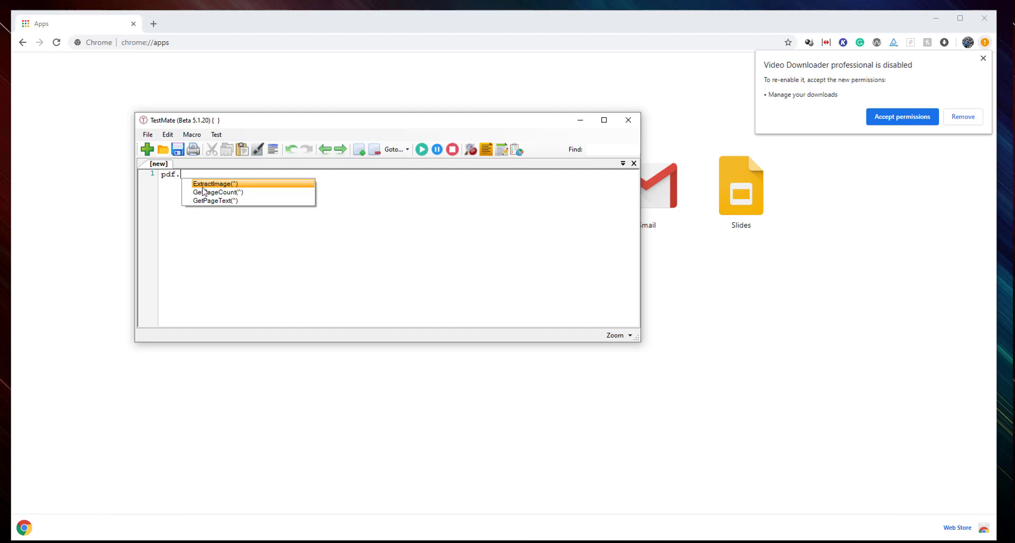
mouse_move(230, 79)
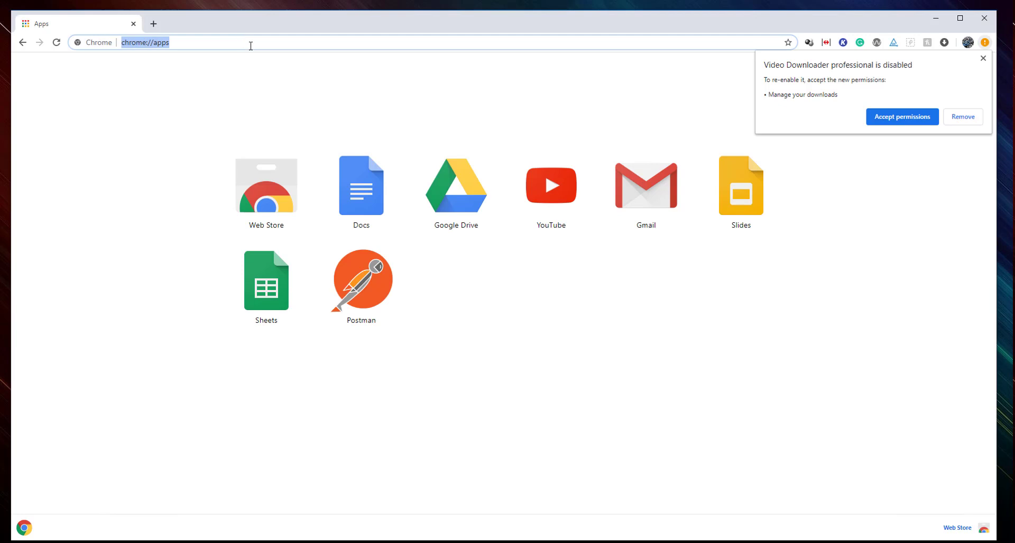
- Find a sample PDF online and download Adobe's four-page sample into Downloads as sample
type("sample pdf")
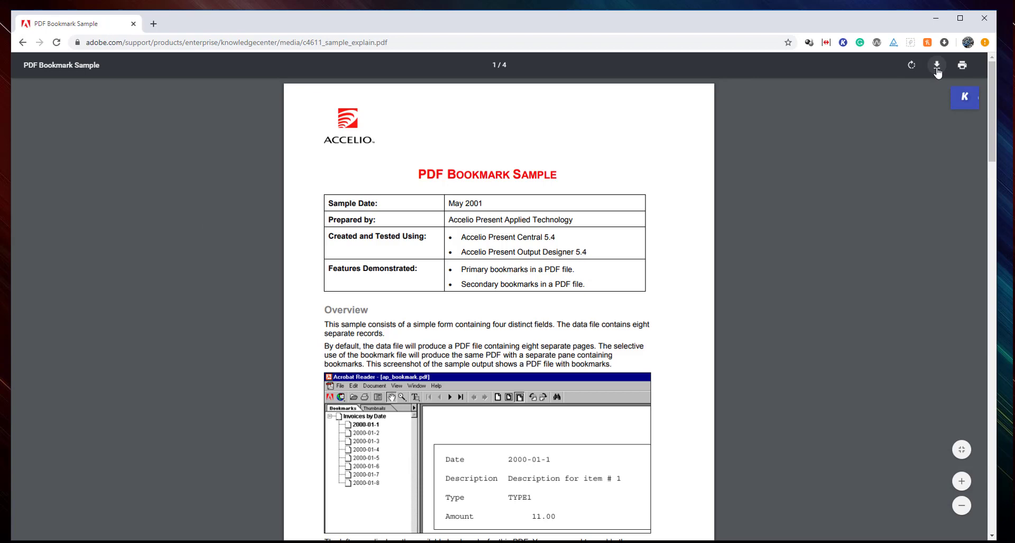
left_click(936, 65)
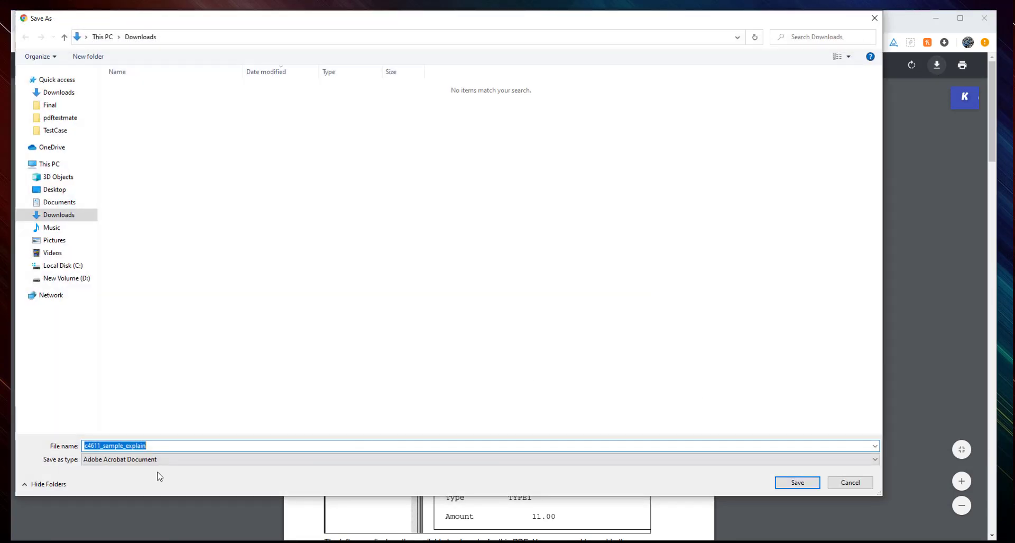
type("sam")
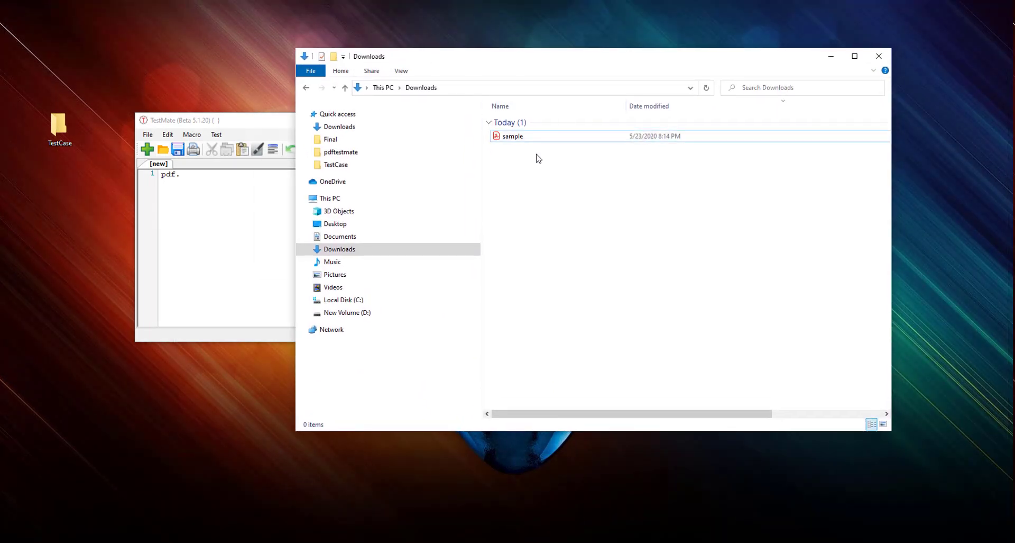
- Check sample.pdf's properties in Downloads to read its full path, then close them
left_click(512, 136)
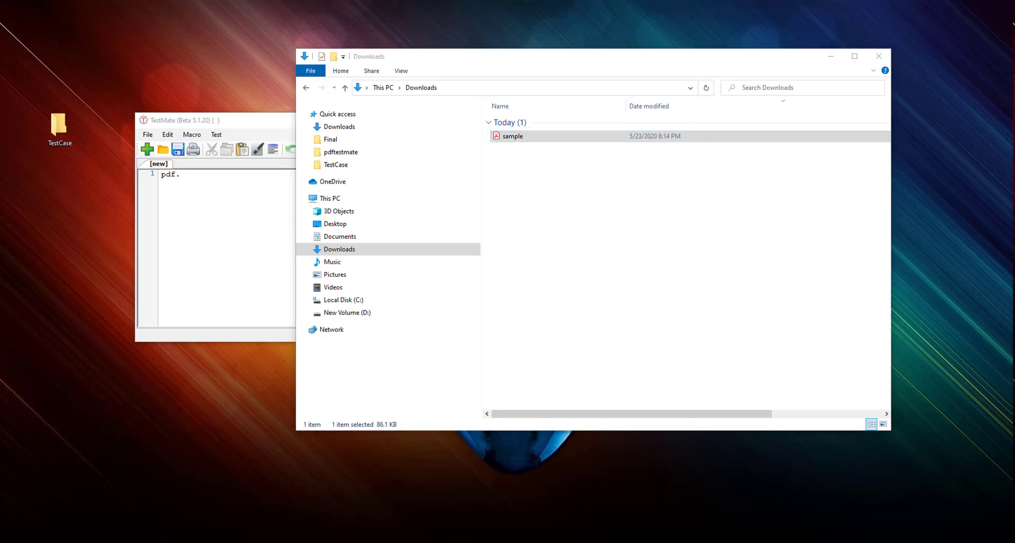
double_click(511, 135)
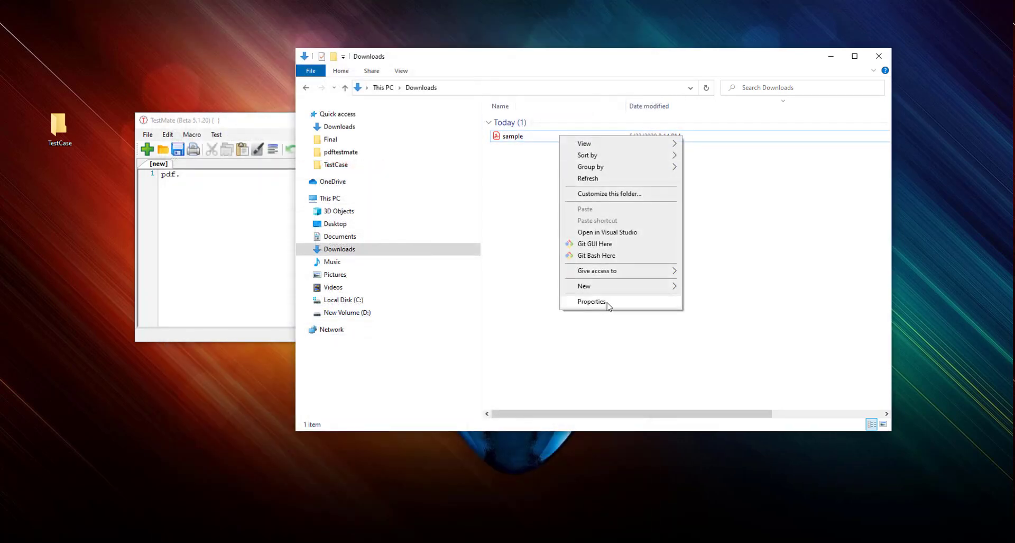
left_click(592, 301)
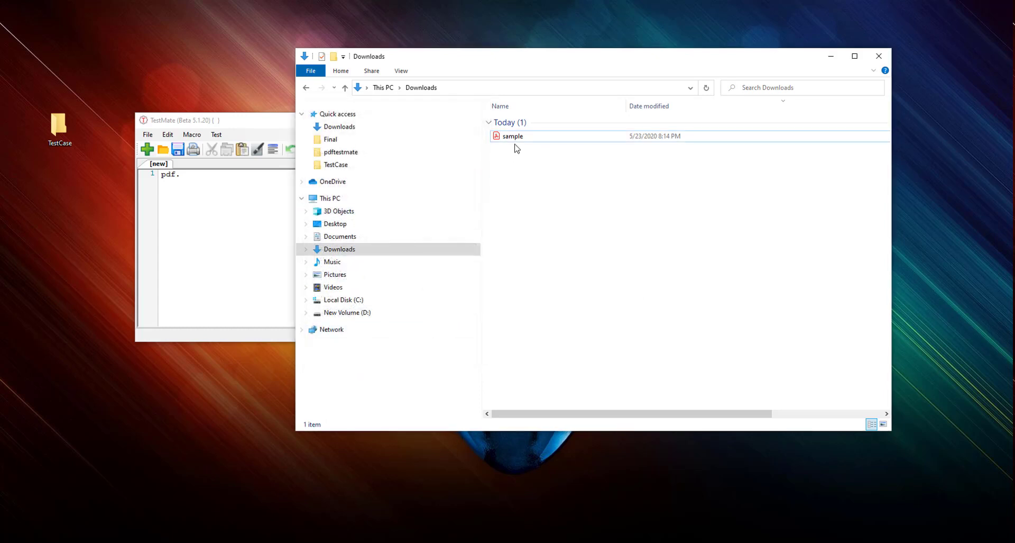
left_click(511, 136)
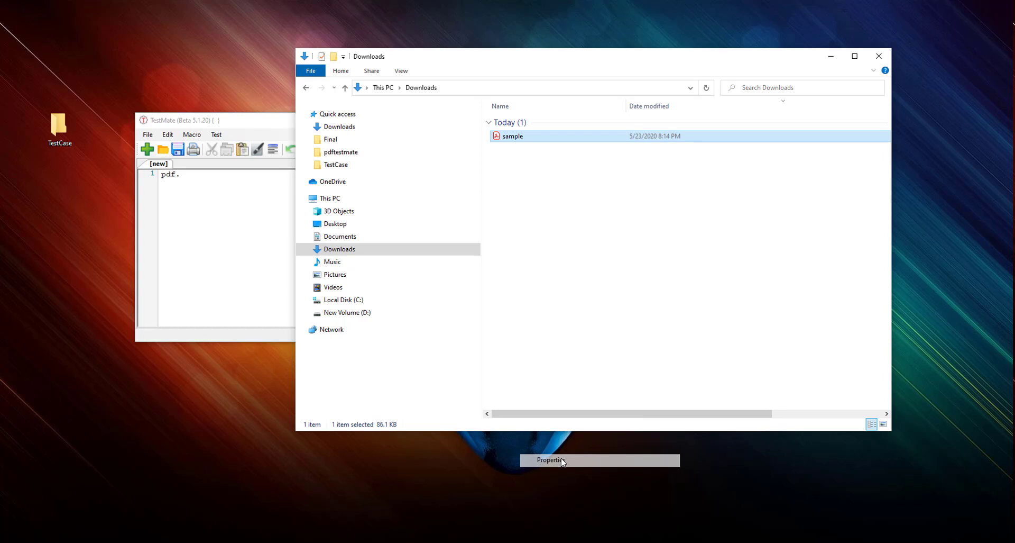
left_click(550, 460)
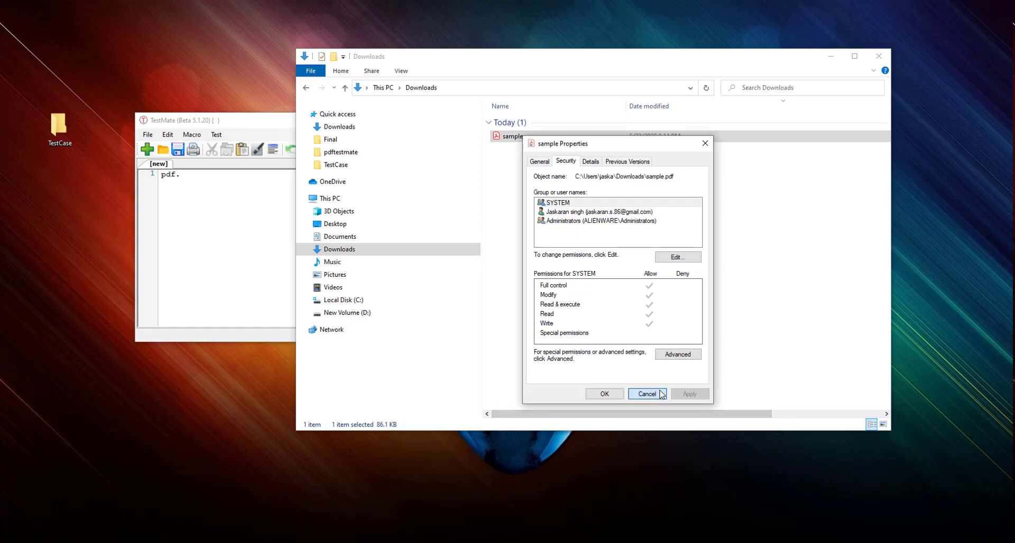
left_click(645, 393)
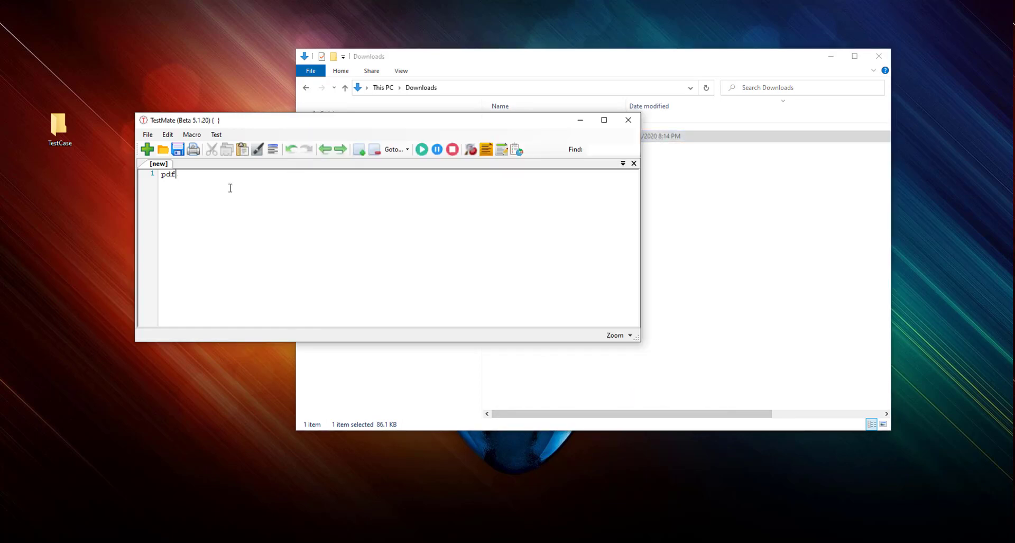
- Complete the line as GetPageText("C:\Users\jaska\Downloads\sample.pdf", 0)
type(".GetPageText(")
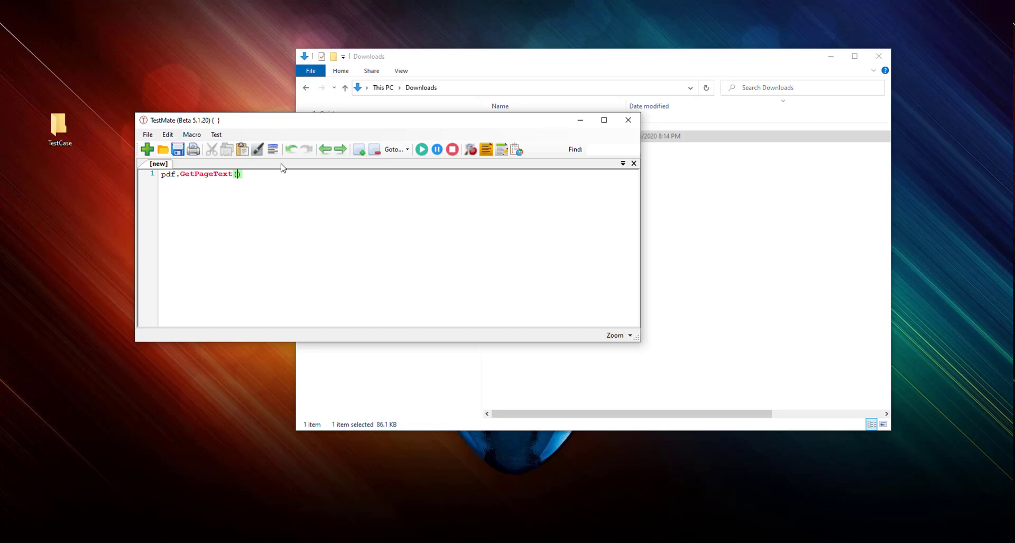
type("\"C:\\Users\\jaska\\Downloads\\sample.pdf\"")
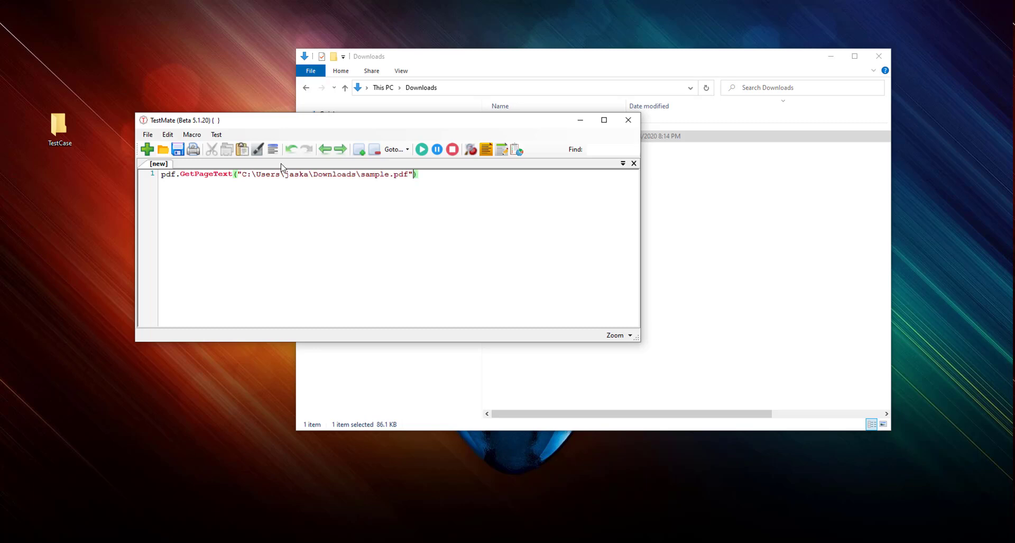
type(",")
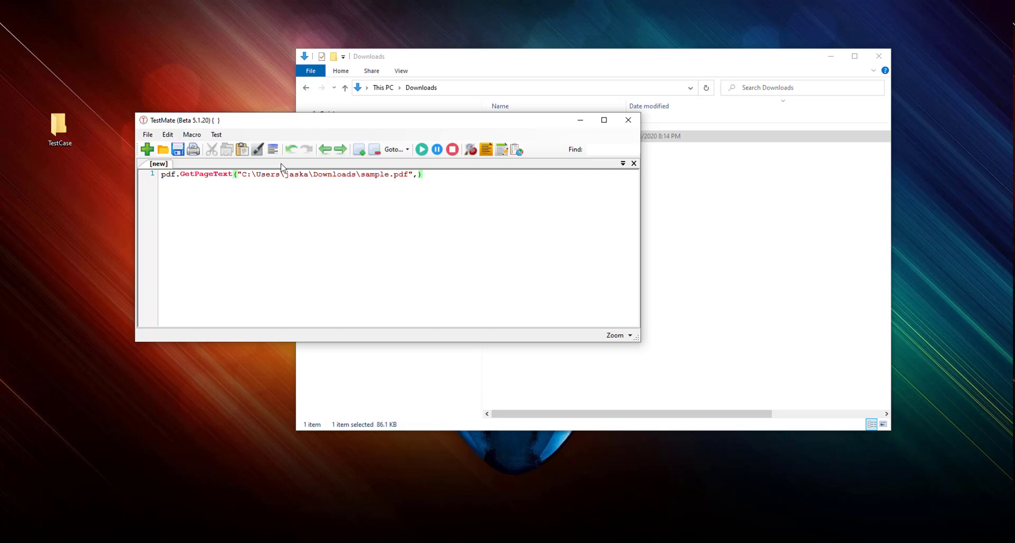
type("0")
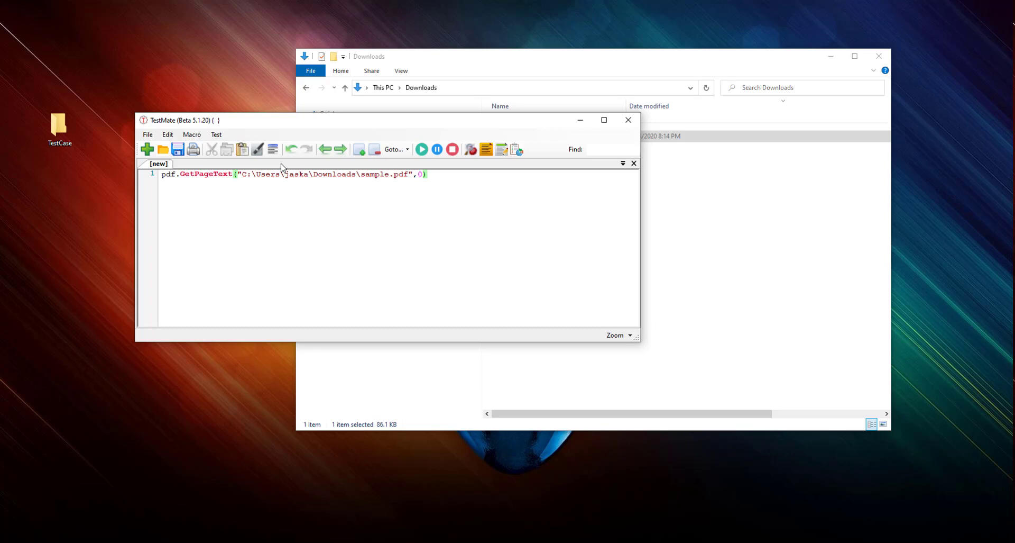
- Save the script as extractpdftext in the desktop TestCase folder
left_click(178, 149)
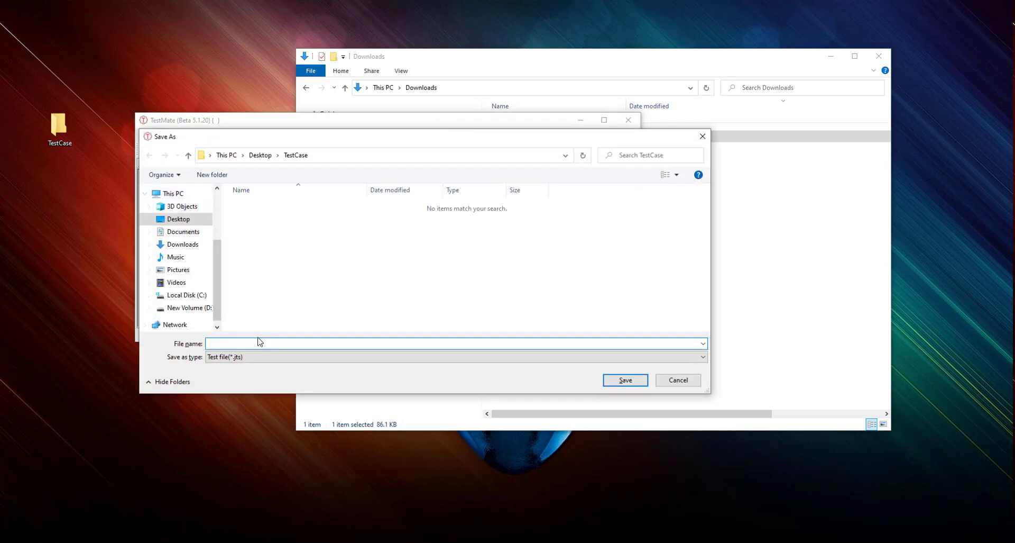
left_click(322, 343)
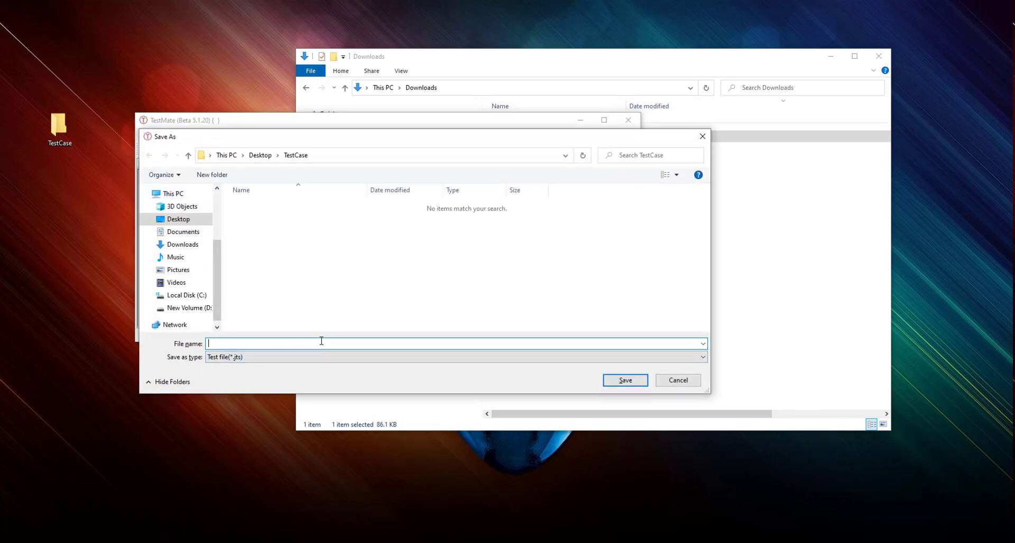
type("extract")
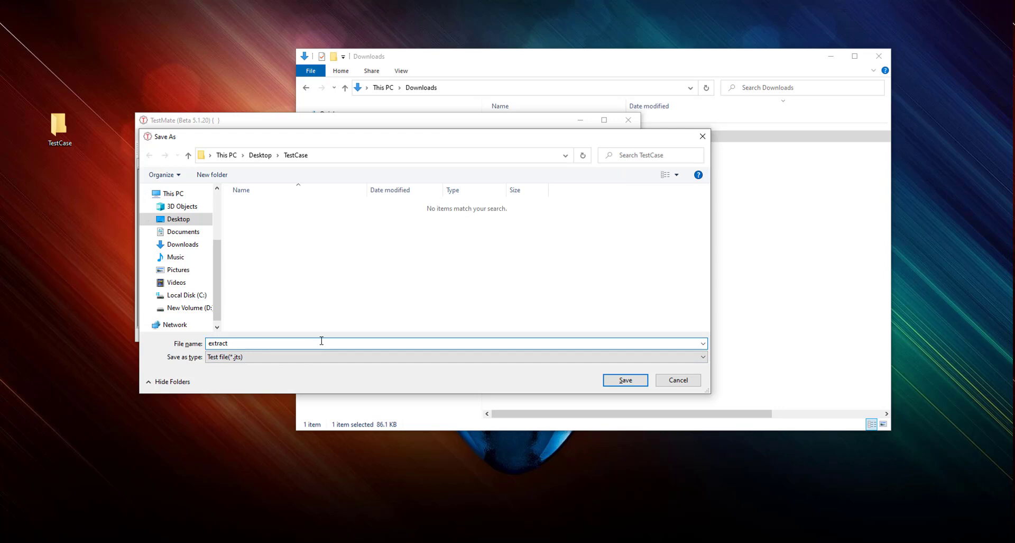
type("pdfte")
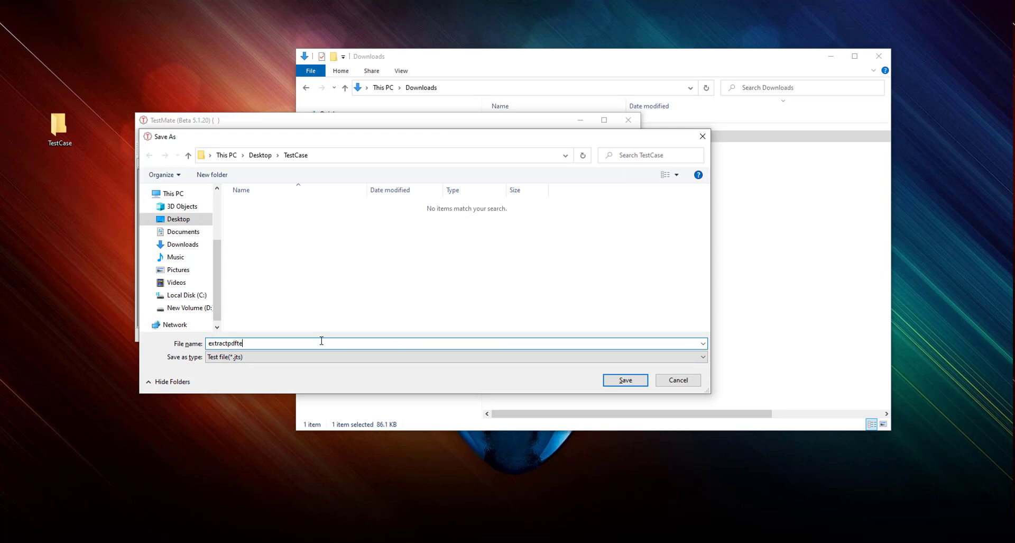
left_click(624, 379)
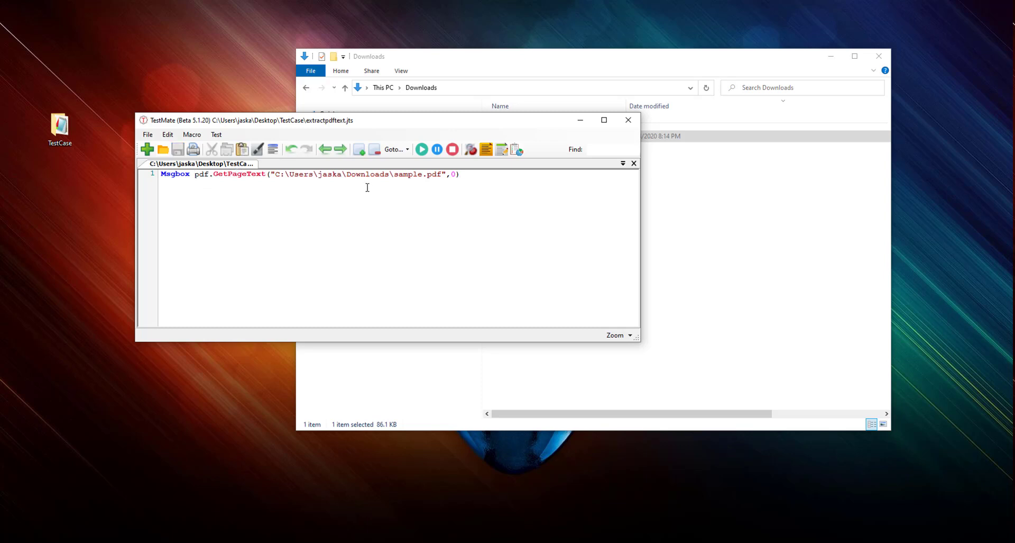
mouse_move(421, 149)
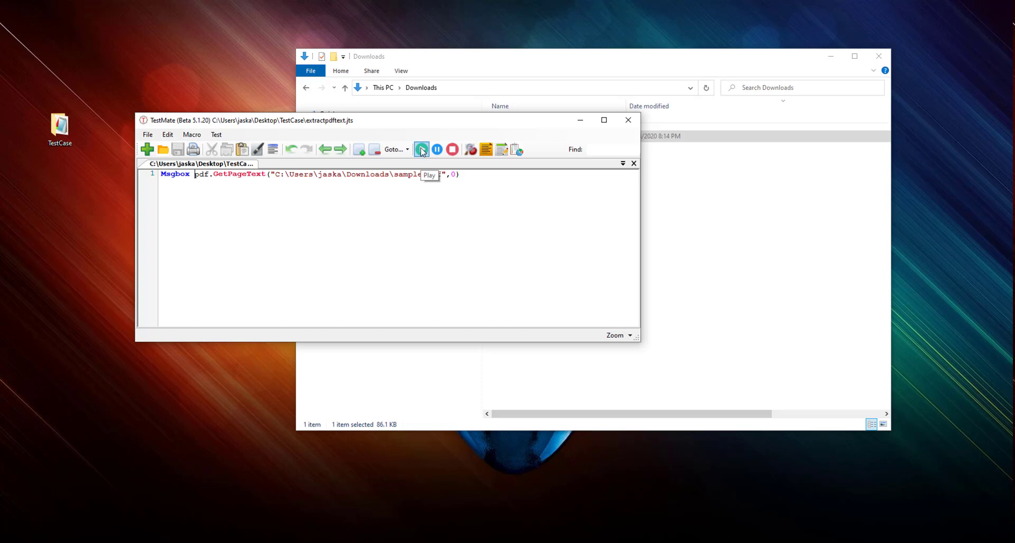
- Run the script to see page 1 text in a message box, then replace Msgbox with util.PrintOut
left_click(422, 149)
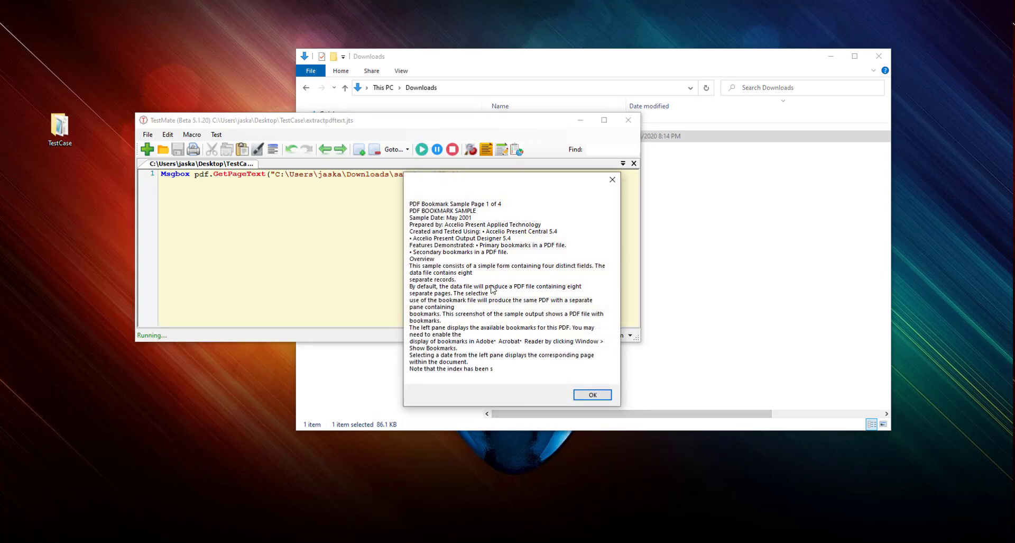
left_click(590, 394)
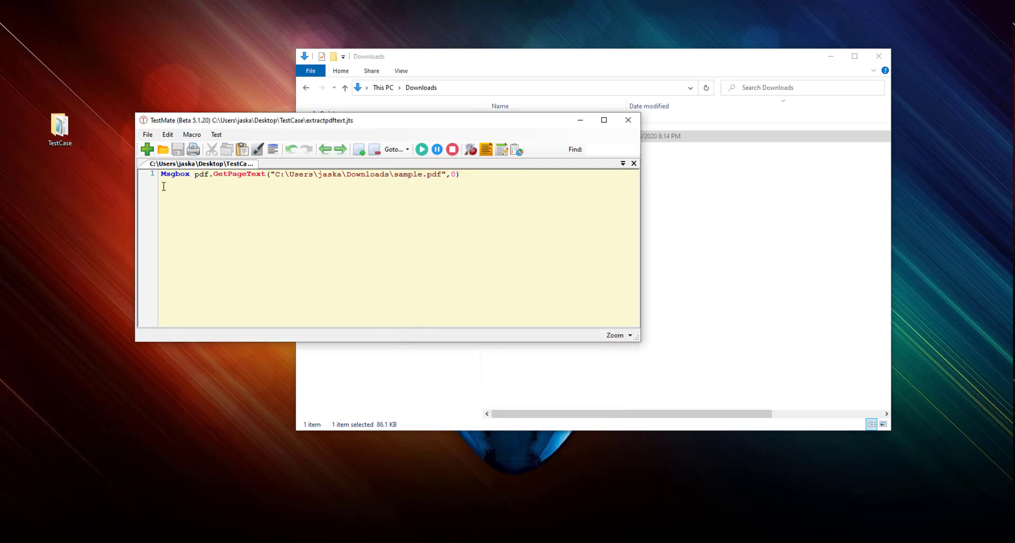
double_click(174, 173)
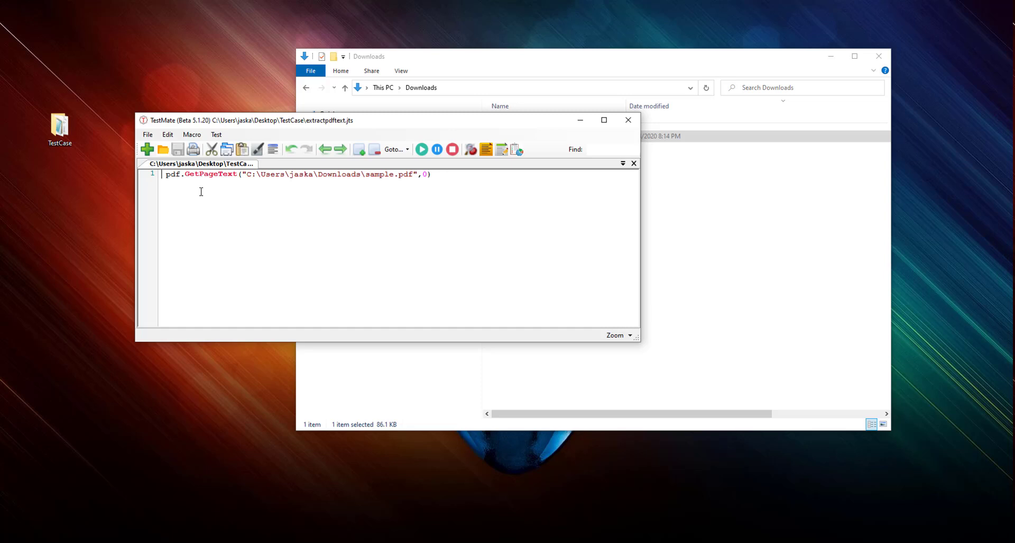
type("util.p")
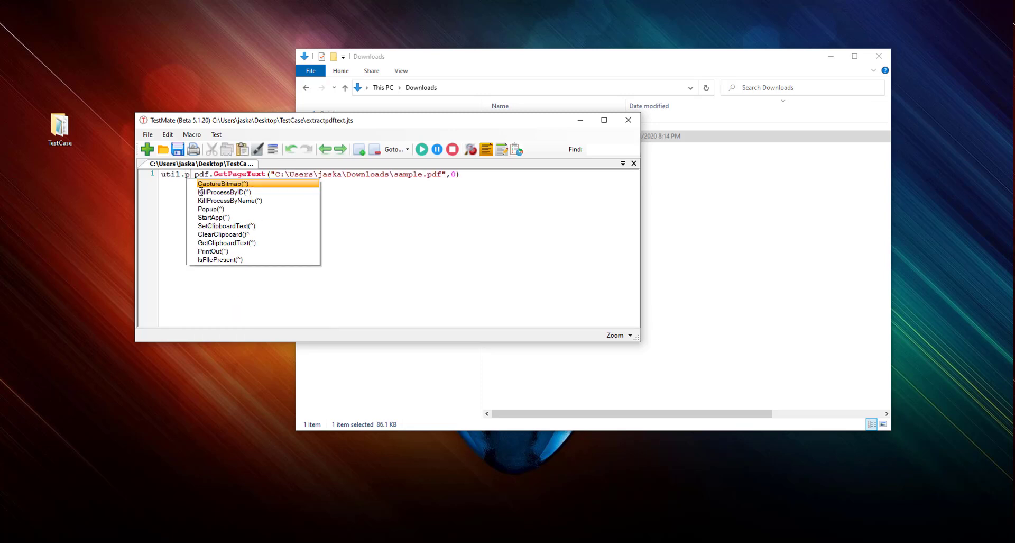
type("rintOut")
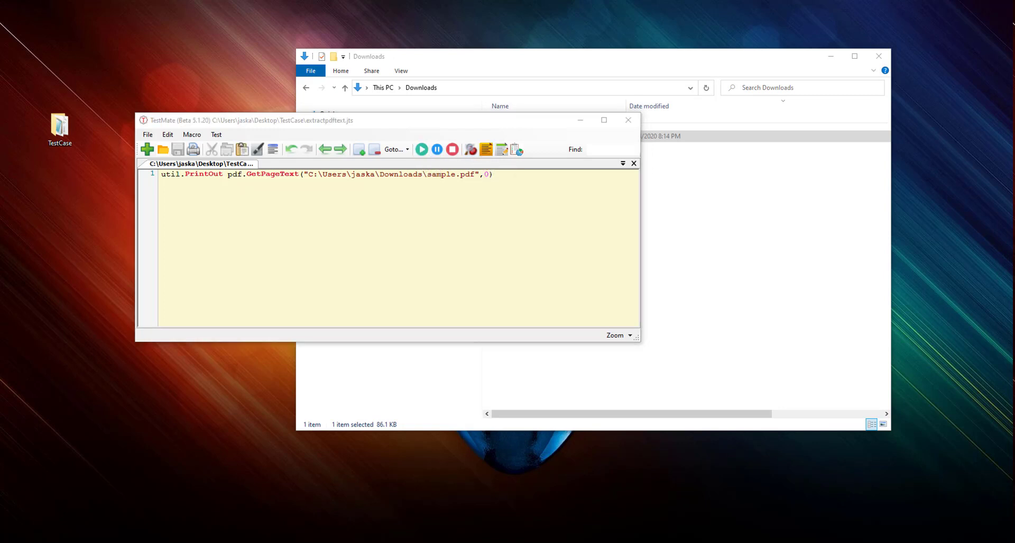
- Run the script and retrieve the first page's text in the Print output window, moved aside
left_click(421, 149)
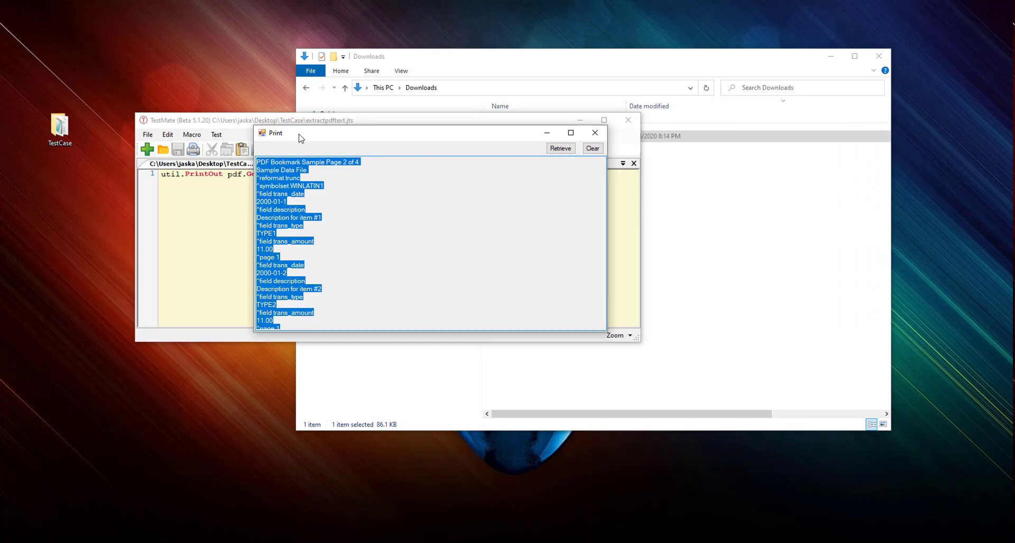
left_click(570, 132)
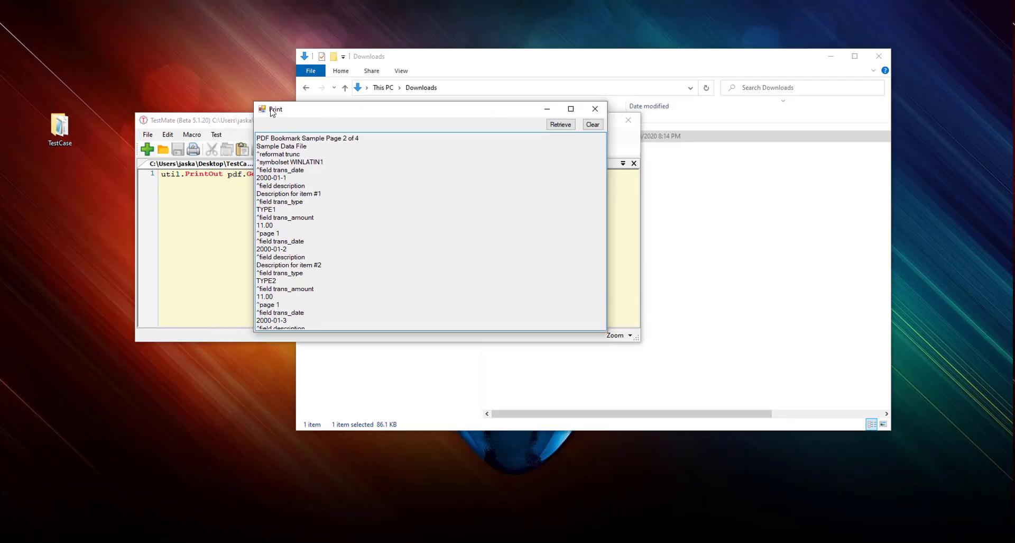
left_click_drag(275, 109, 105, 67)
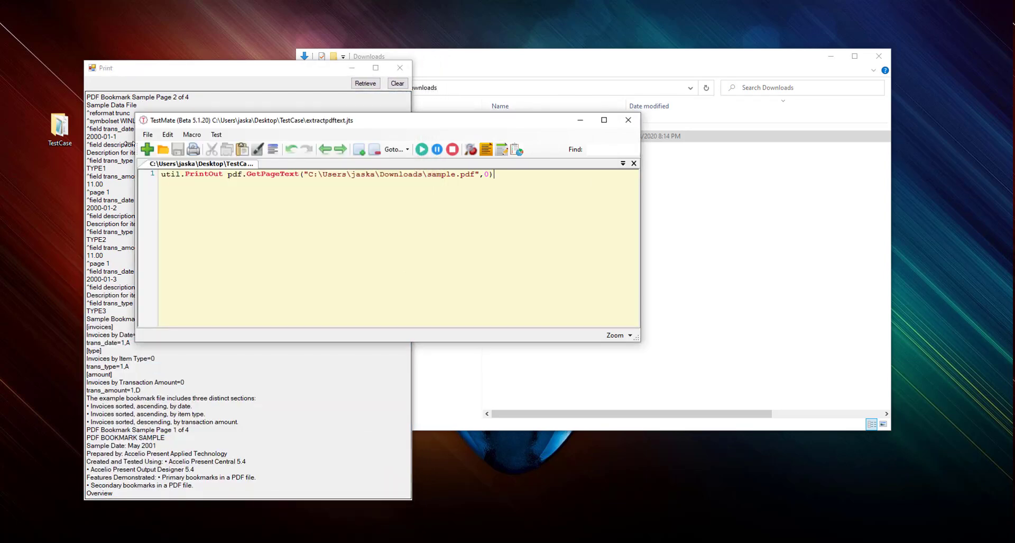
left_click(398, 83)
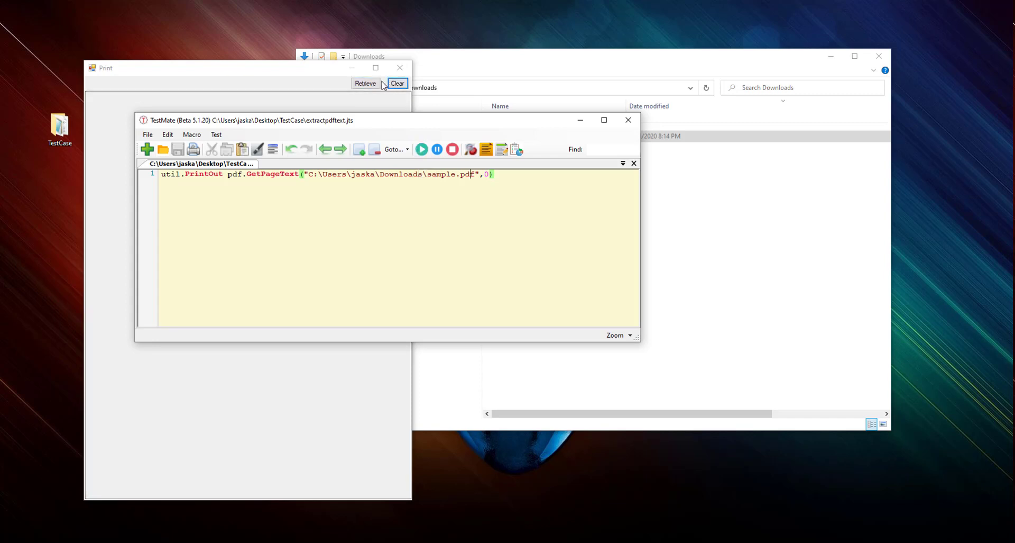
left_click(365, 83)
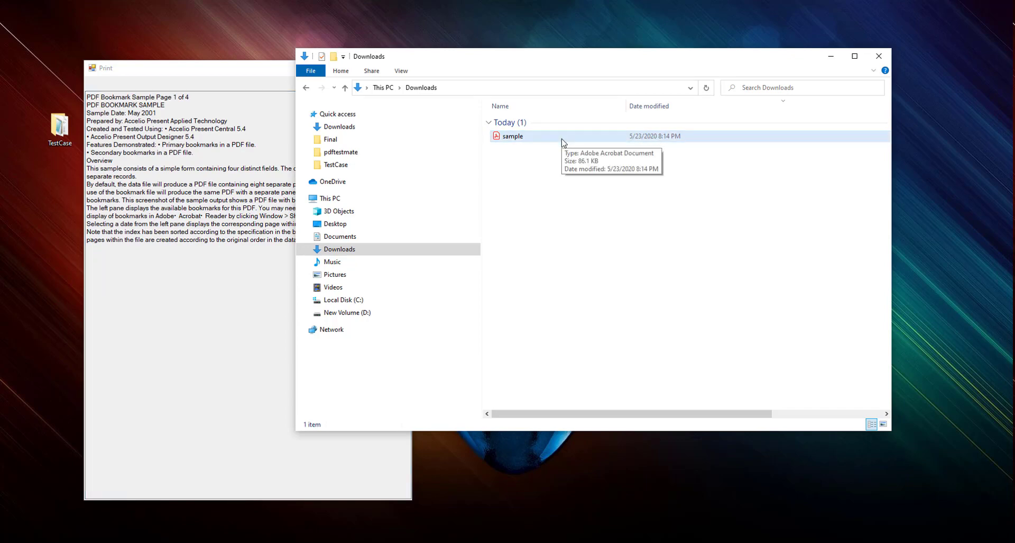
- View sample.pdf in Acrobat Reader showing page 1 of 4 and close the Print output window
double_click(512, 136)
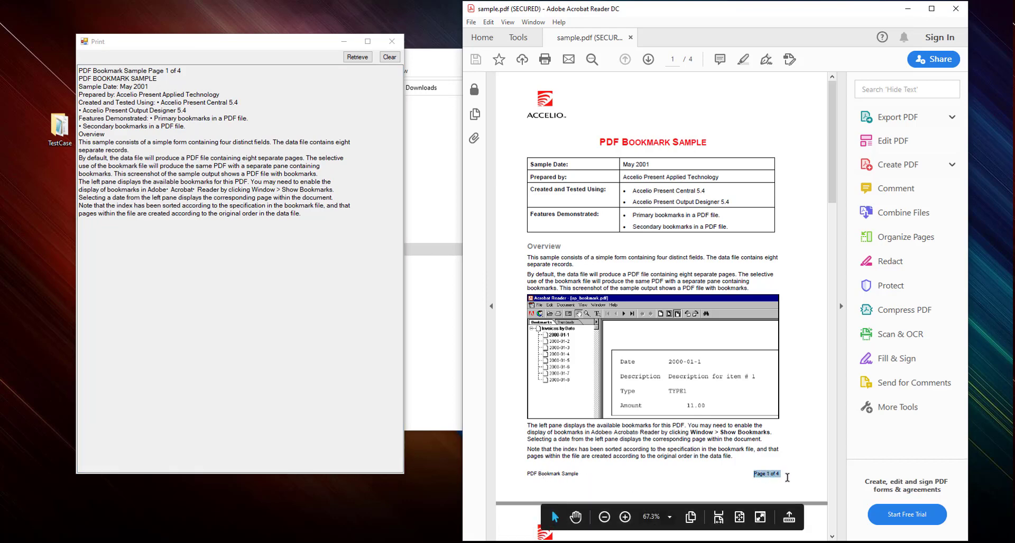
double_click(117, 79)
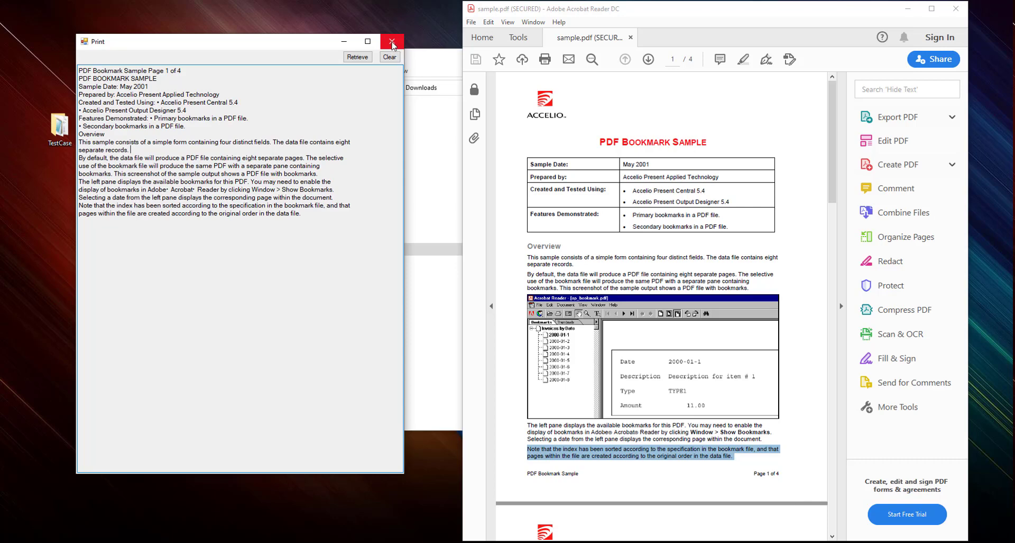
left_click(391, 41)
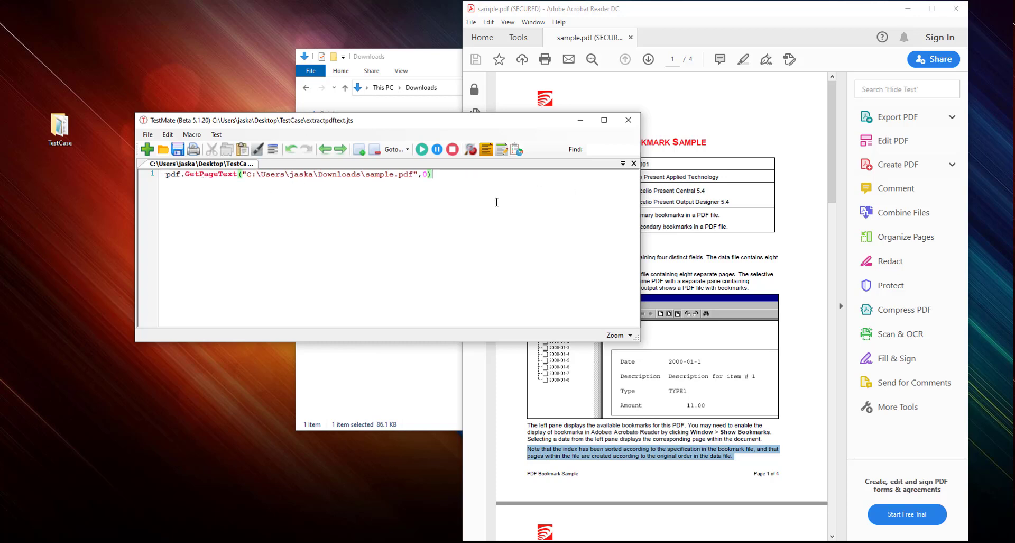
- Write a pdf.ExtractImage call on Downloads\sample.pdf with the Downloads output path and page 0
type("pdf")
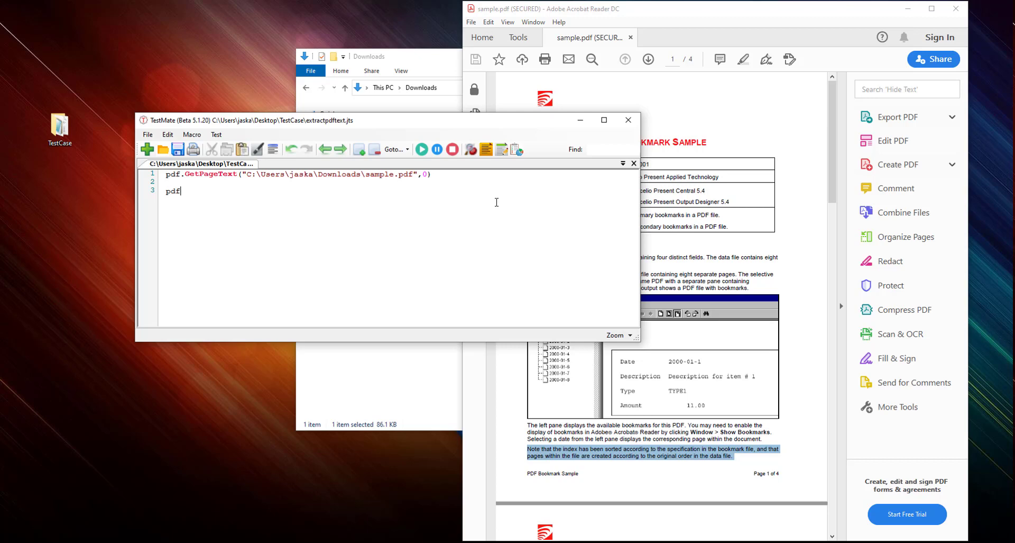
type(".ExtractImage (")
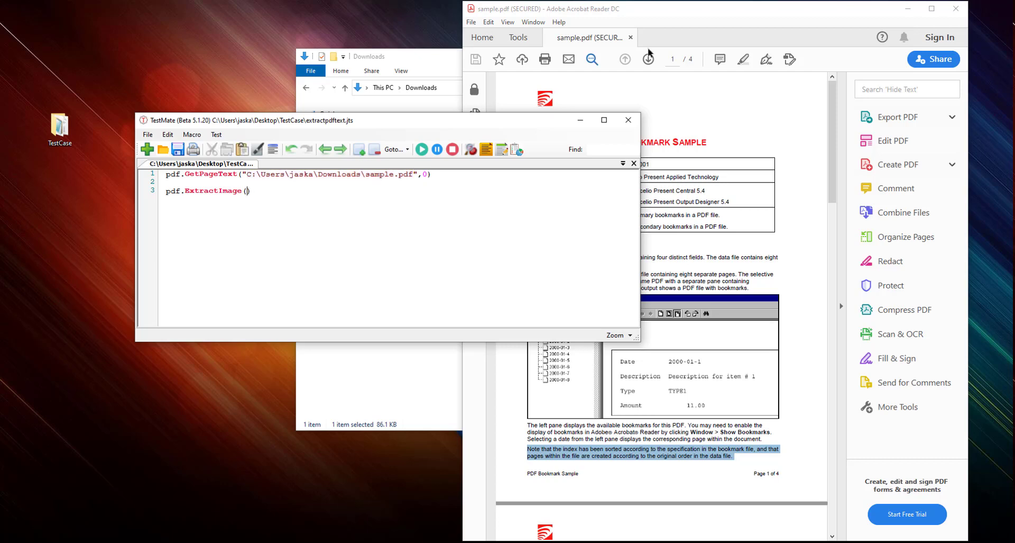
type("\"C:\\Users\\jaska\\Downloads\\sample.pdf\"")
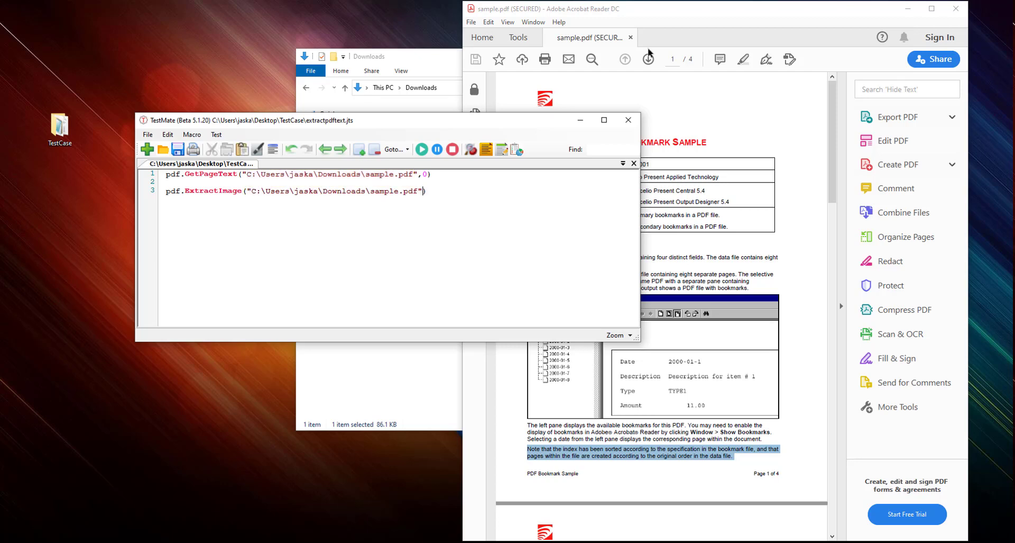
type(",")
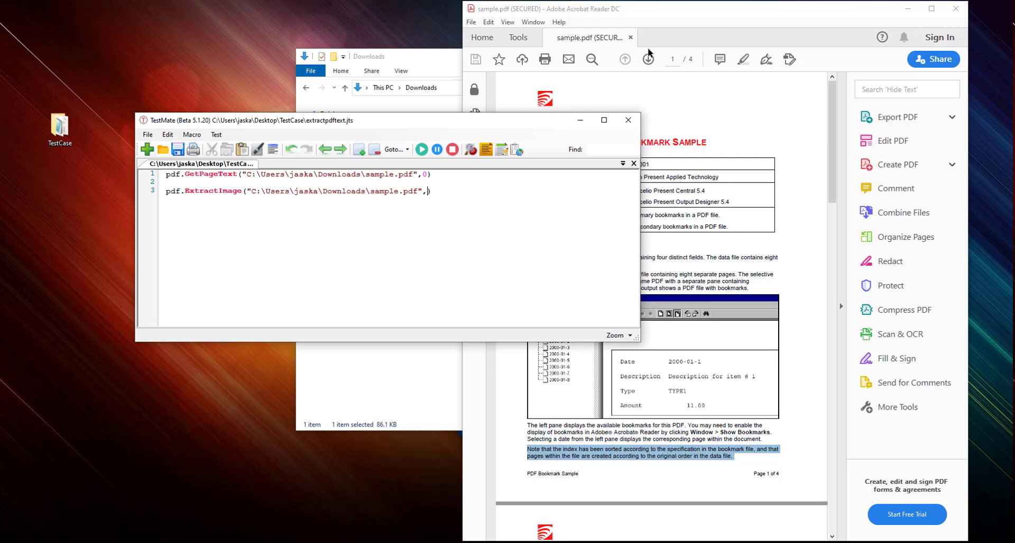
type("\"")
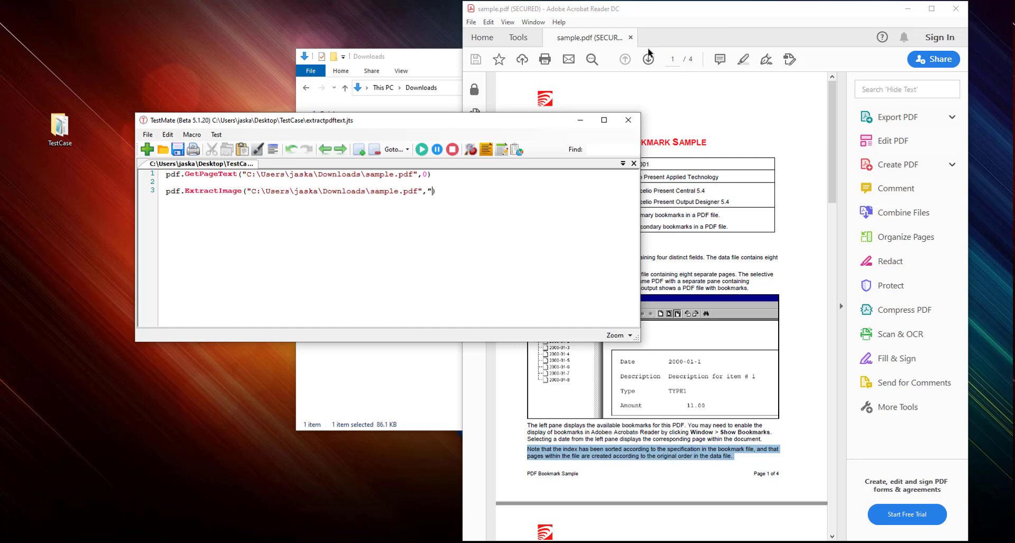
type("C:\\Users\\jaska\\Downloads\\sample.pdf")
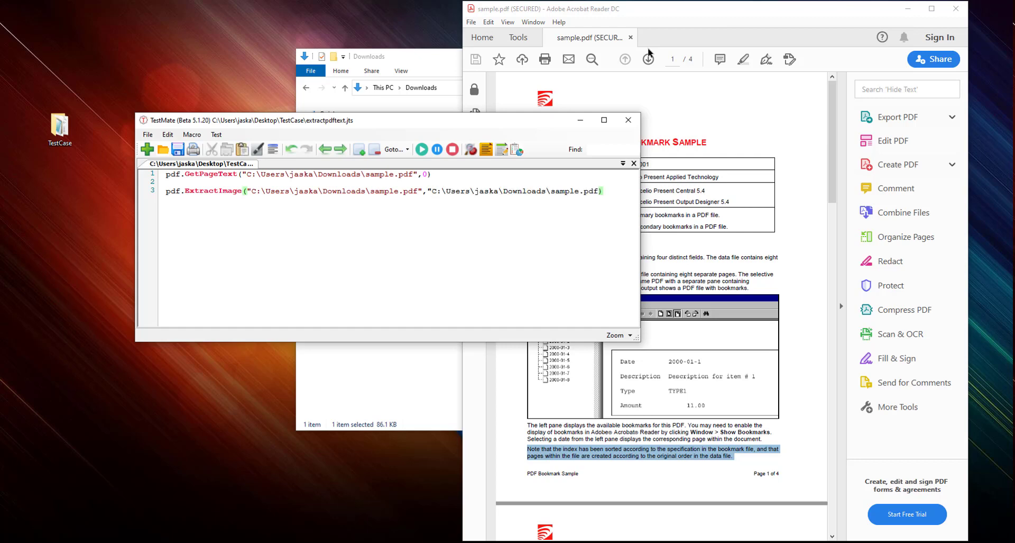
key("BackSpace")
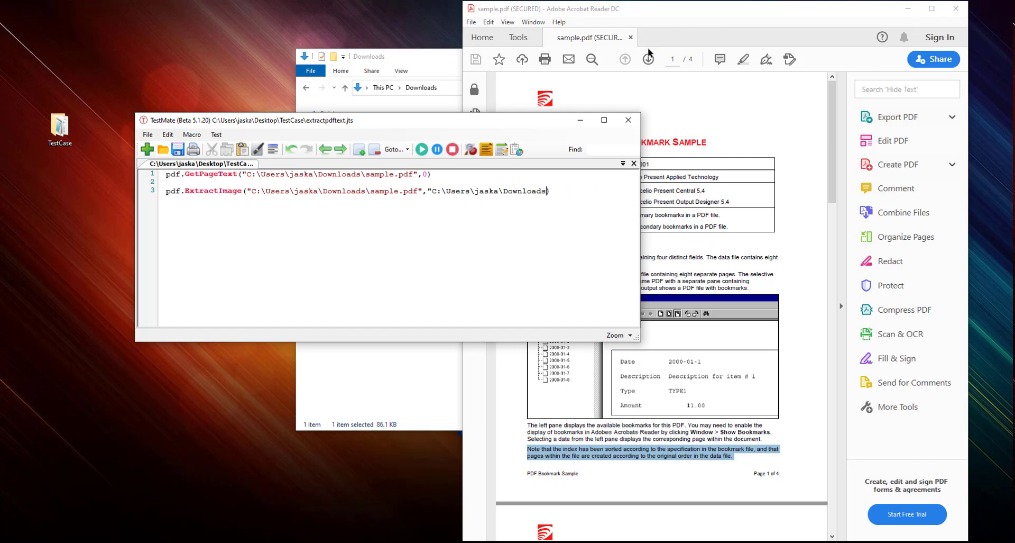
type("\")")
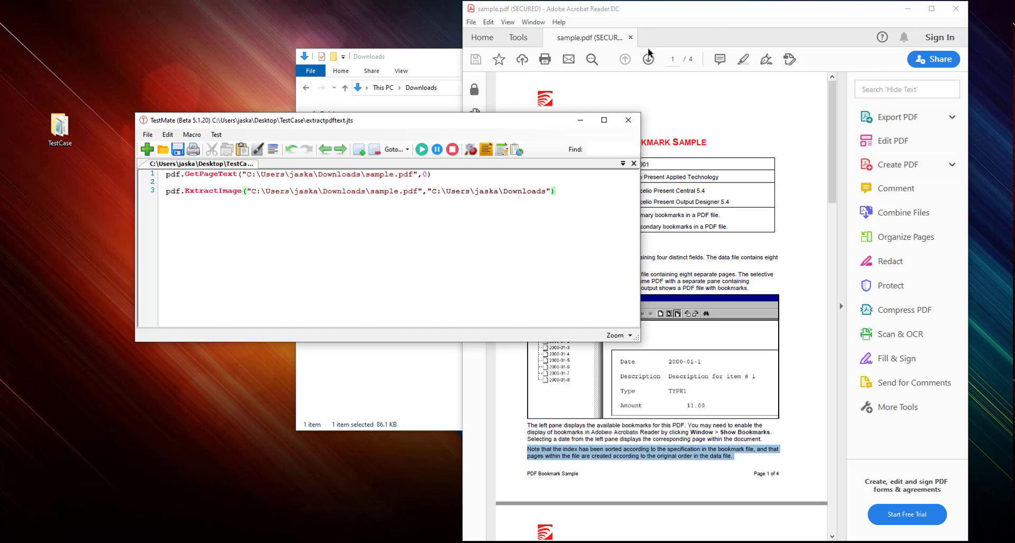
type(",0")
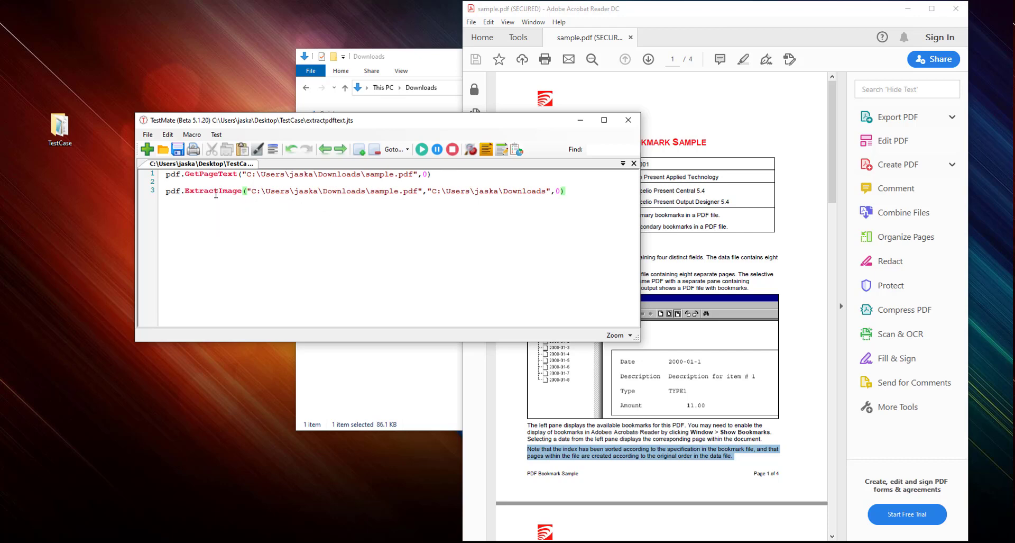
mouse_move(653, 22)
type("\\")
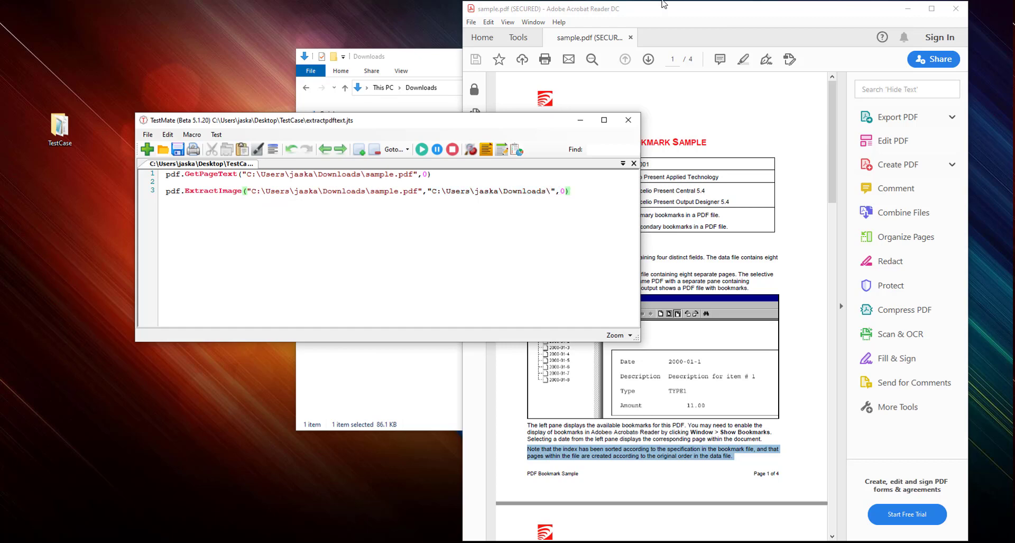
- Name the output image1 and select the GetPageText line to comment it out
type("image1")
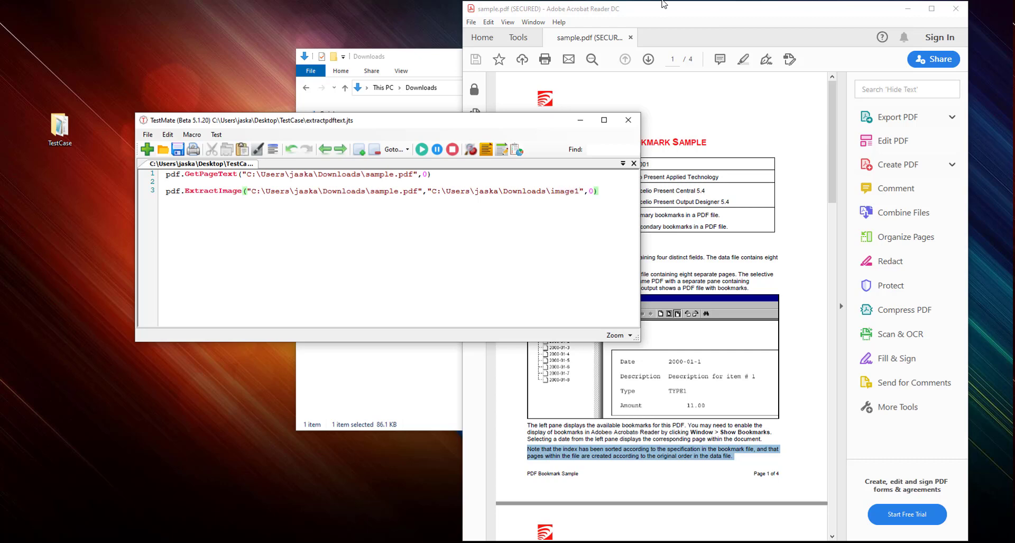
left_click(582, 191)
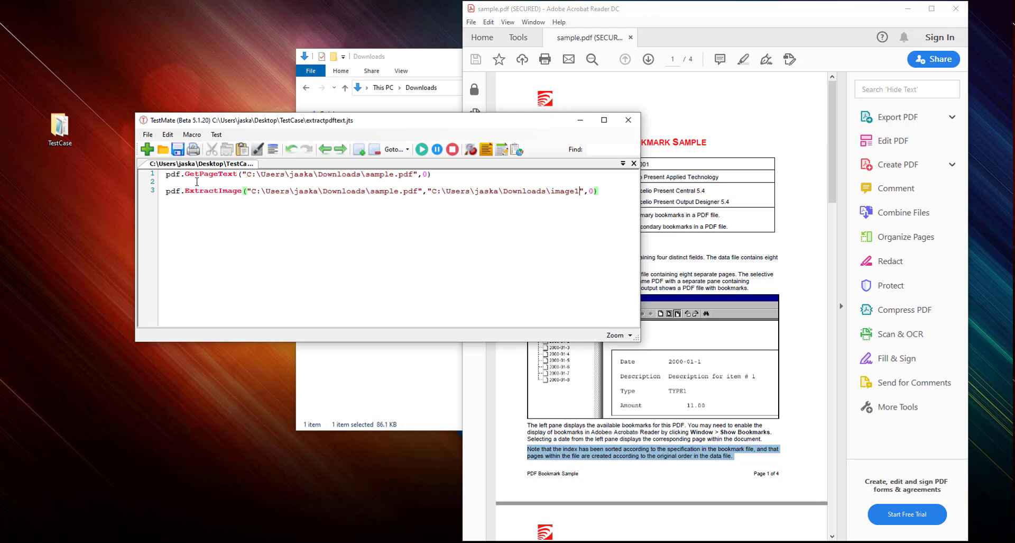
triple_click(291, 174)
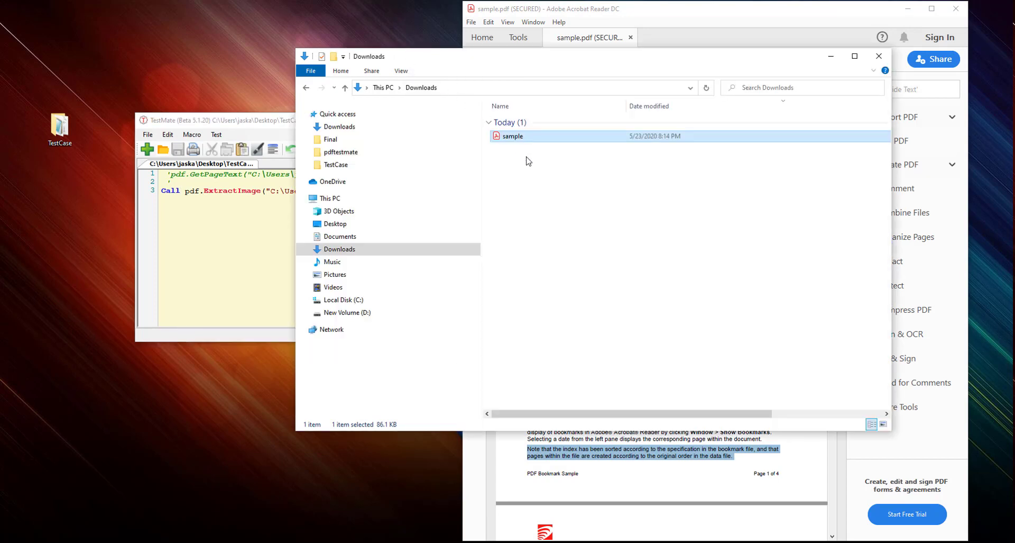
- Give the output name image1.jpg and open the extracted image1 file from Downloads
left_click(216, 135)
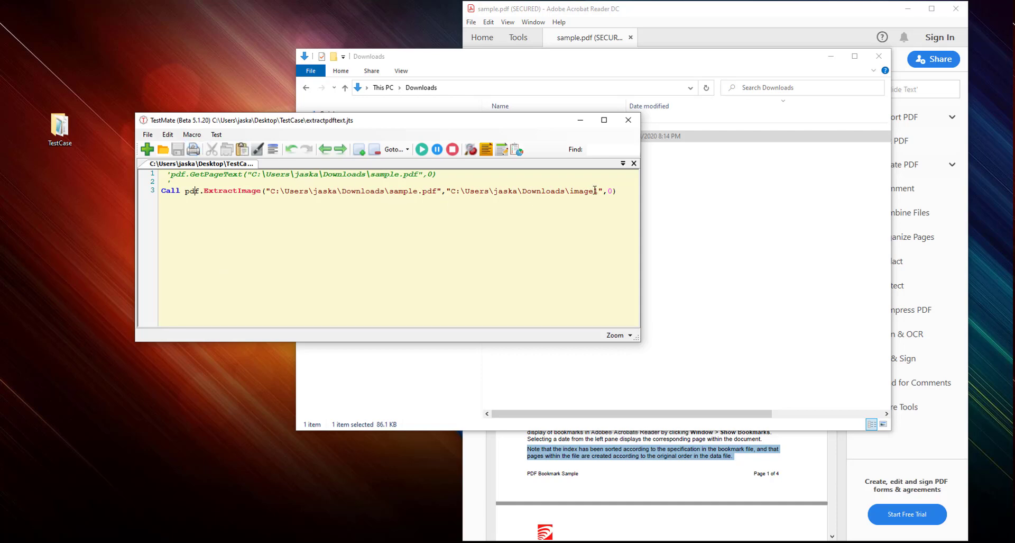
type("1")
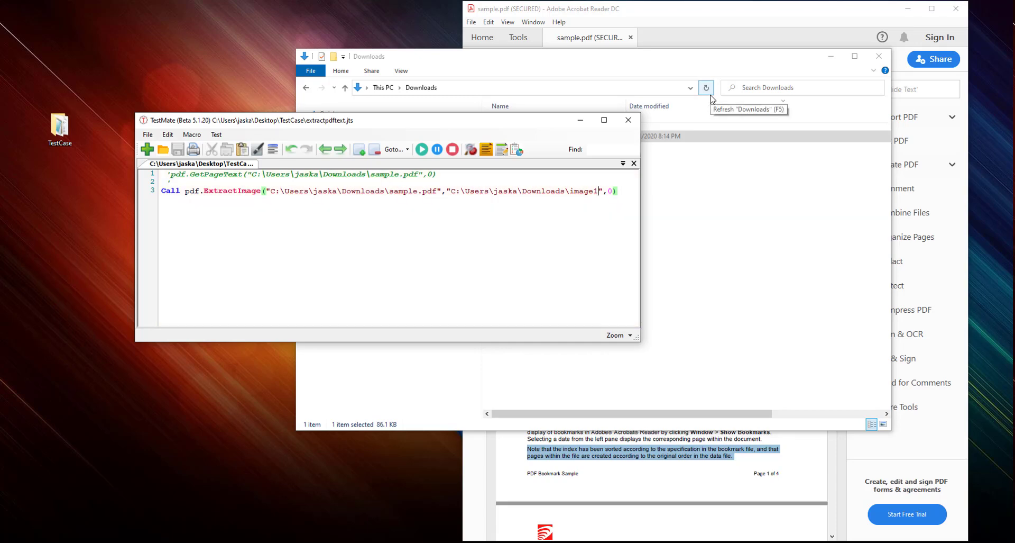
type(".jpg")
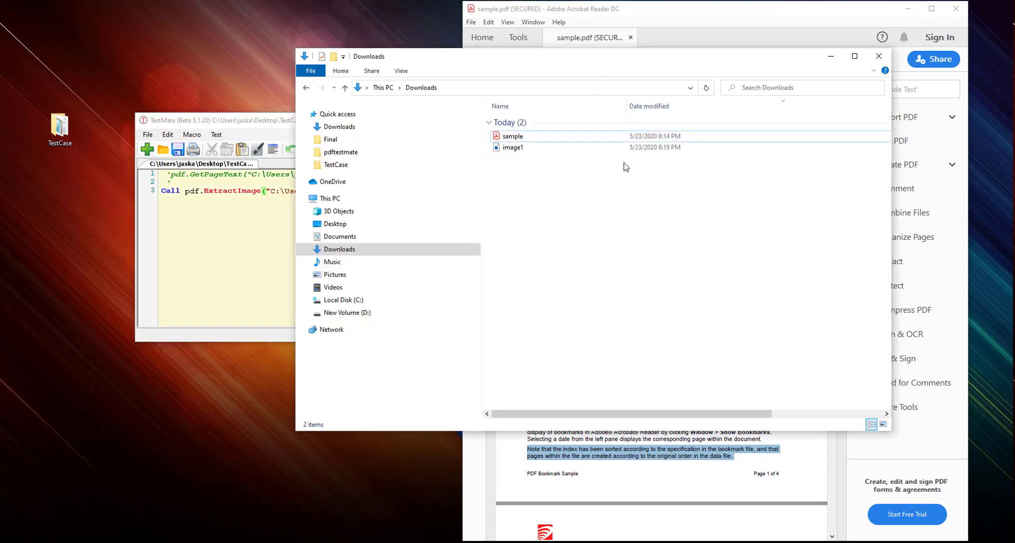
left_click(513, 147)
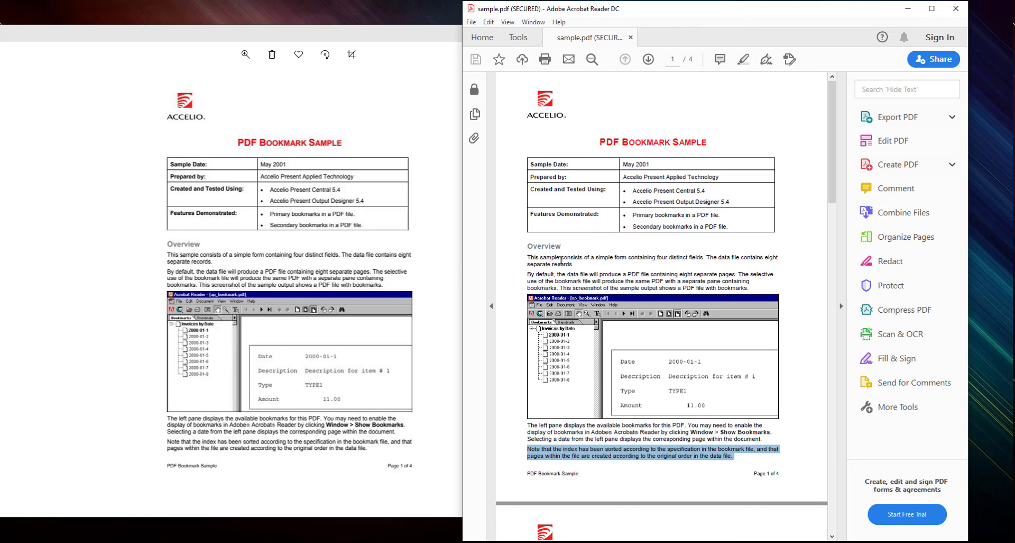
mouse_move(414, 267)
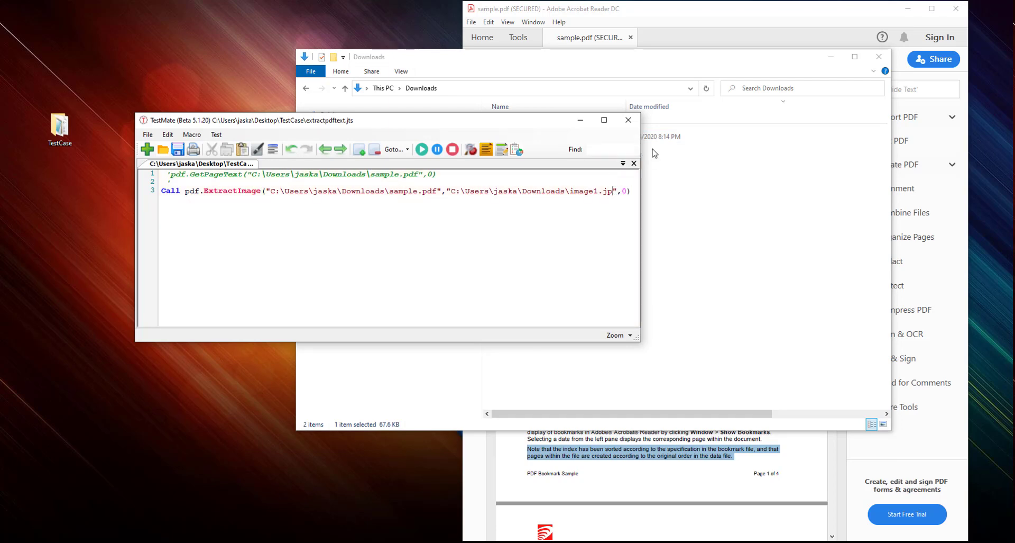
- Make ExtractImage write image1.bmp, run the script and check the extracted first page
type("bm")
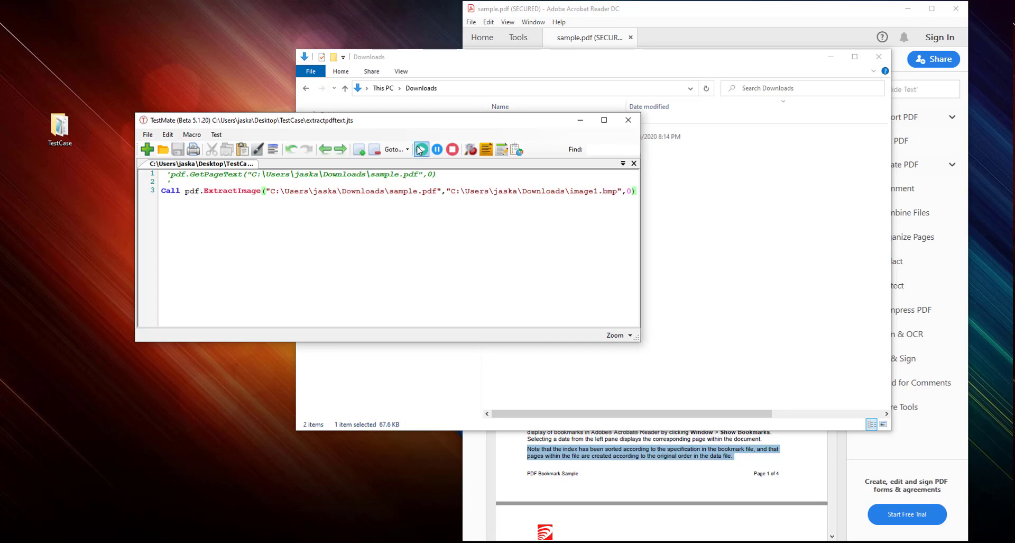
left_click(421, 149)
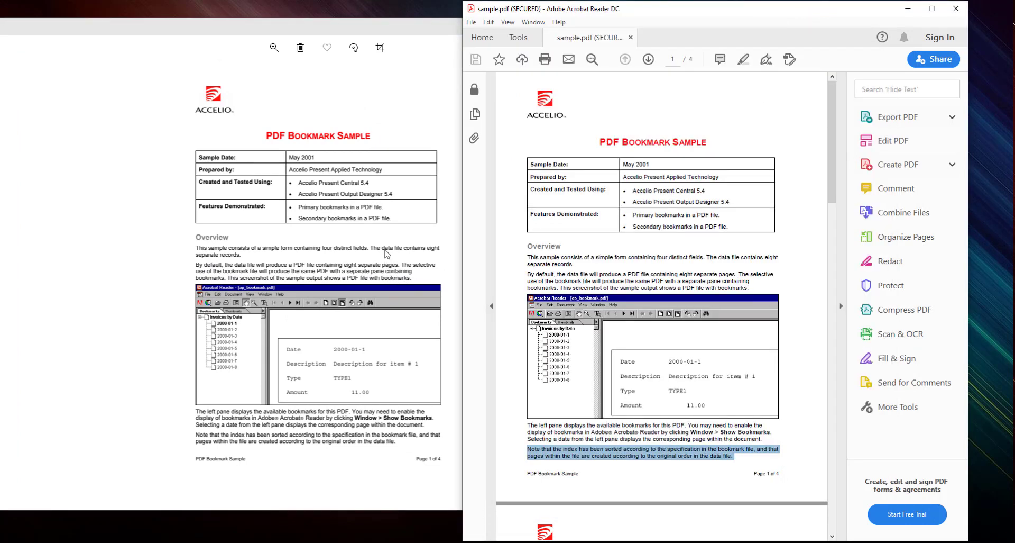
mouse_move(420, 233)
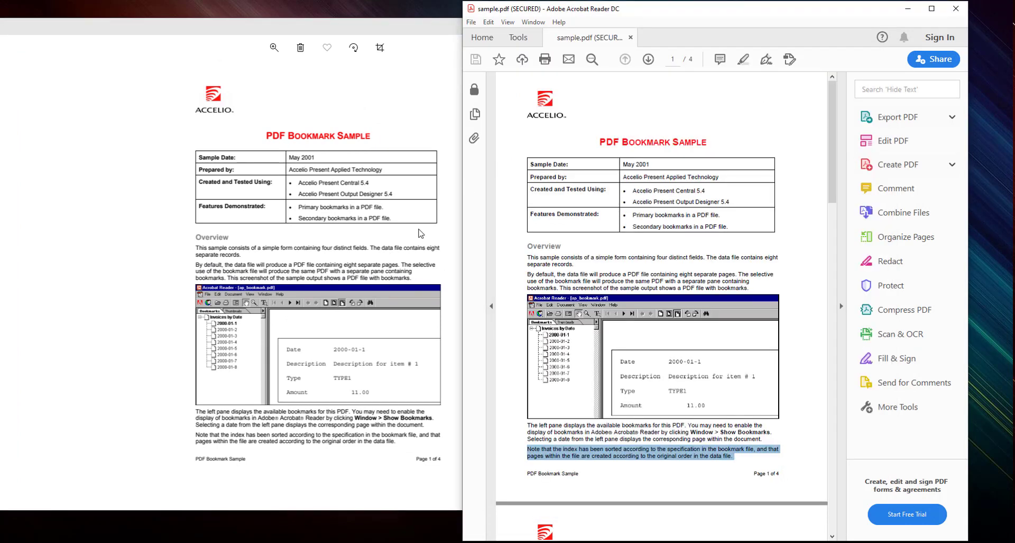
mouse_move(428, 77)
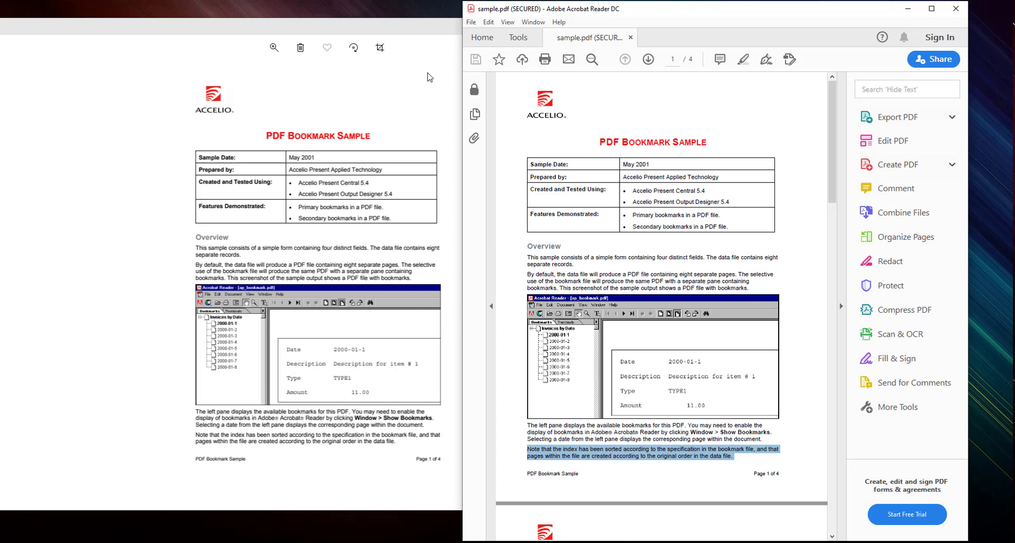
left_click(931, 8)
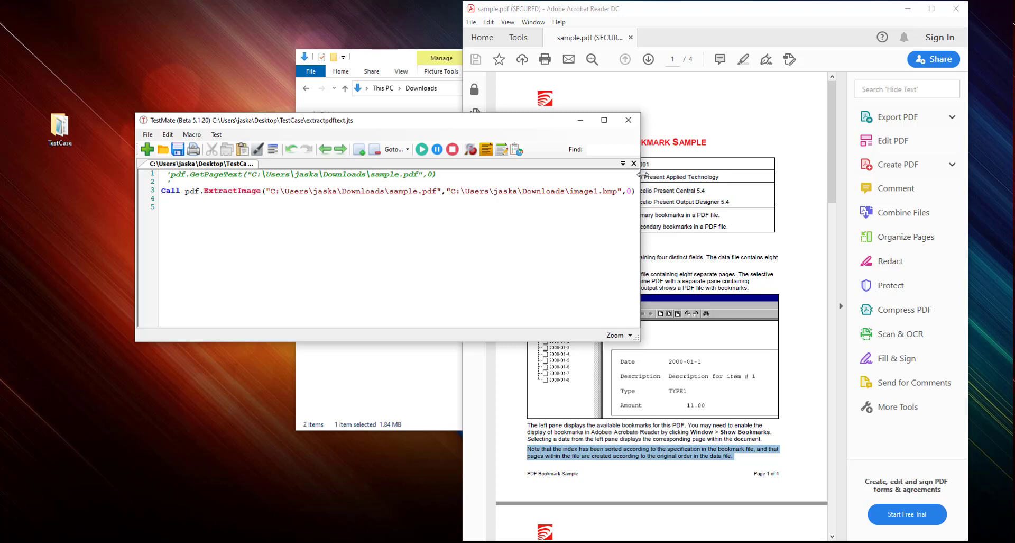
- Add line 5: iPageCount = pdf.GetPageCount("C:\Users\jaska\Downloads\sample.pdf")
left_click(162, 206)
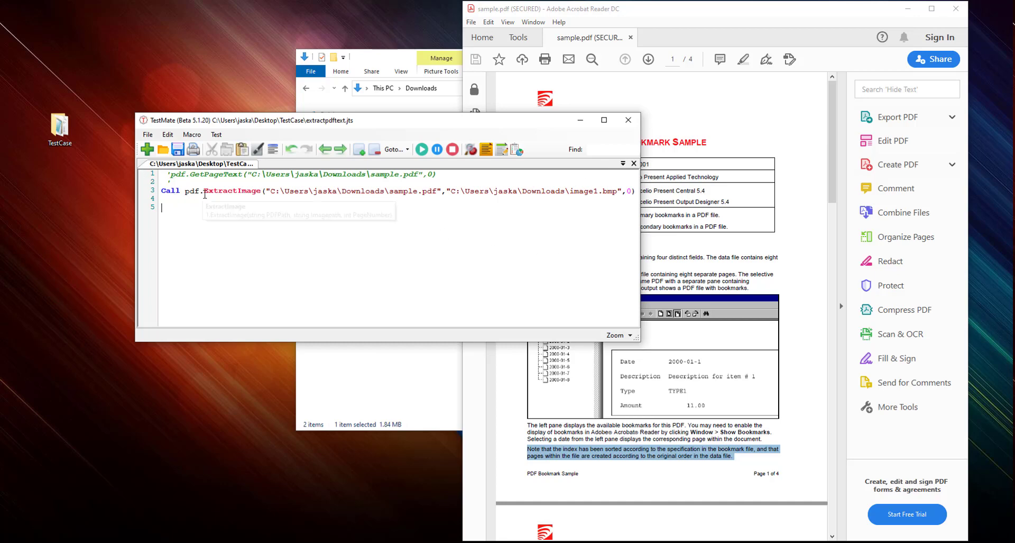
type("iP")
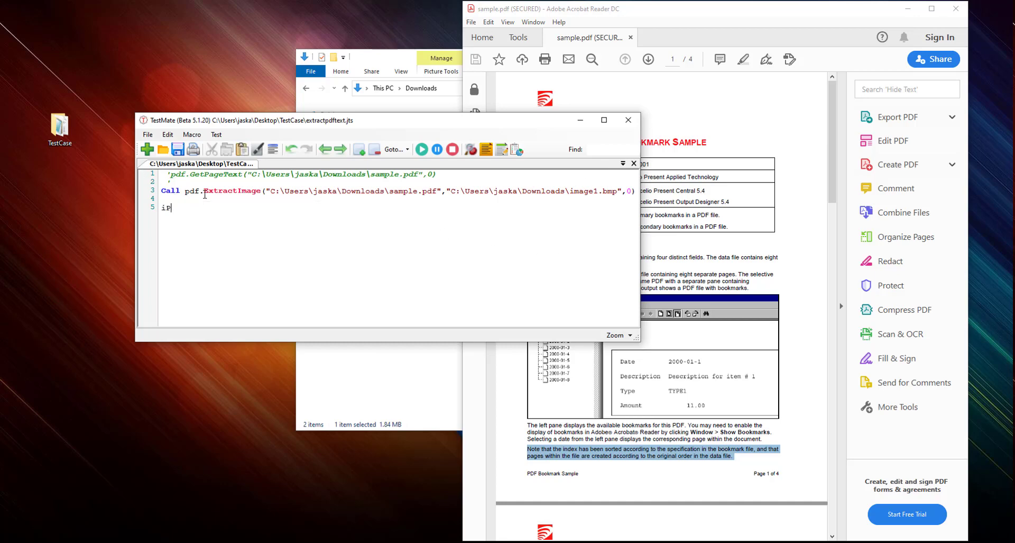
type("age")
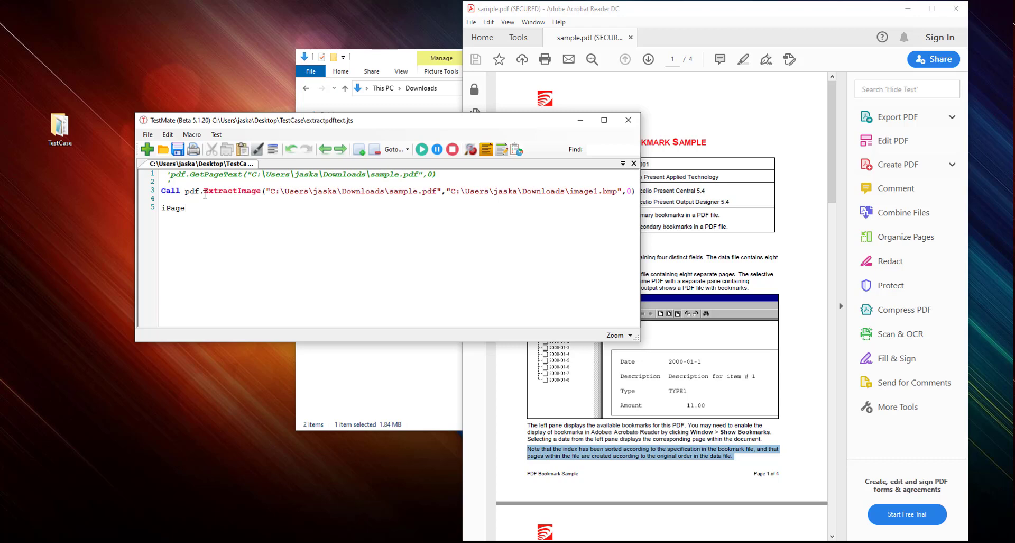
type("Count")
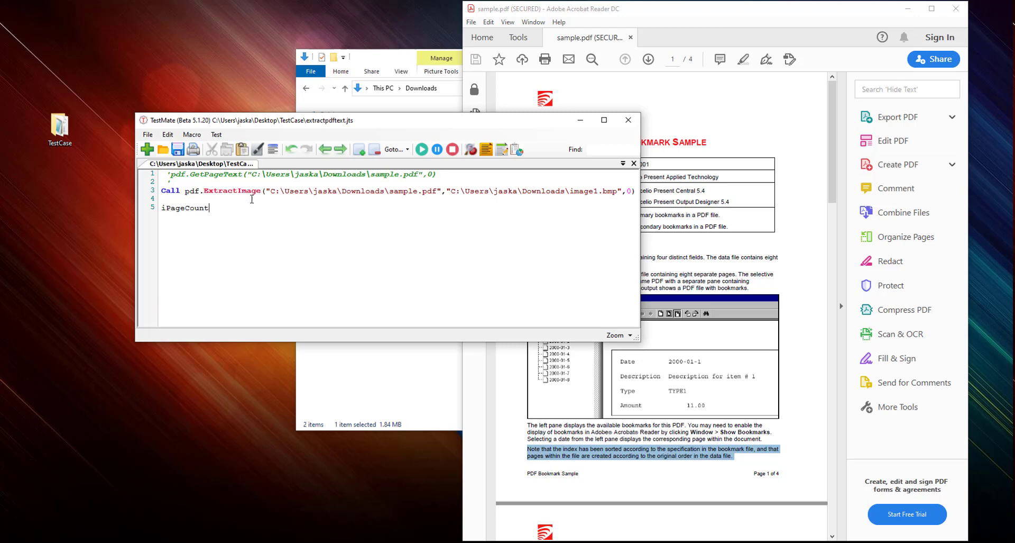
type("=")
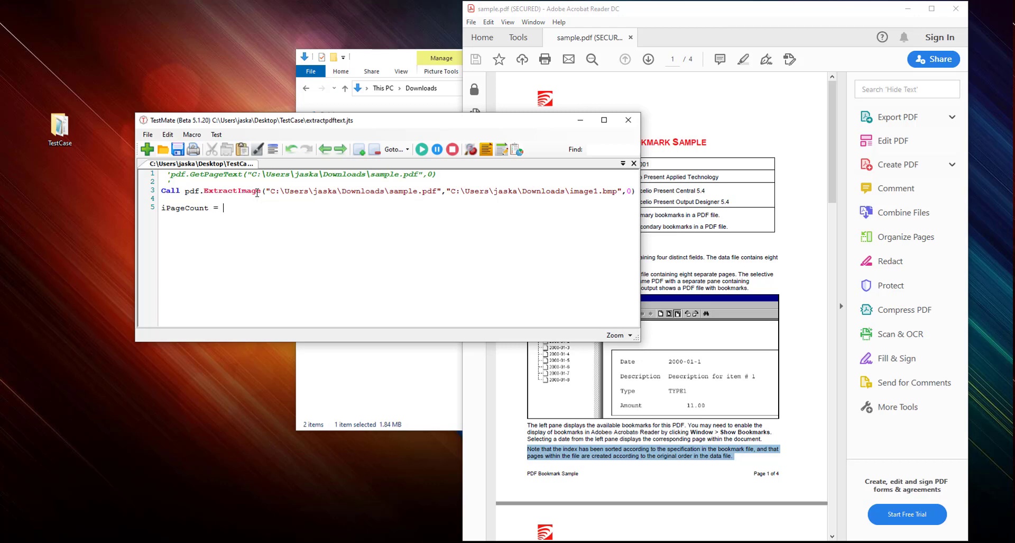
type("pdf.GetPageCount(")
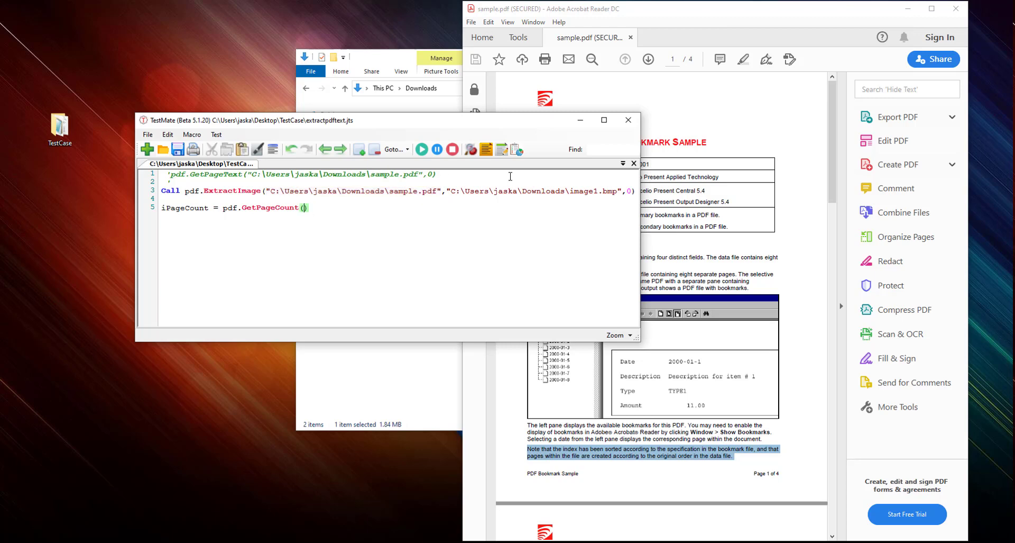
type("\"C:\\Users\\jaska\\Downloads\\sample.pdf\"")
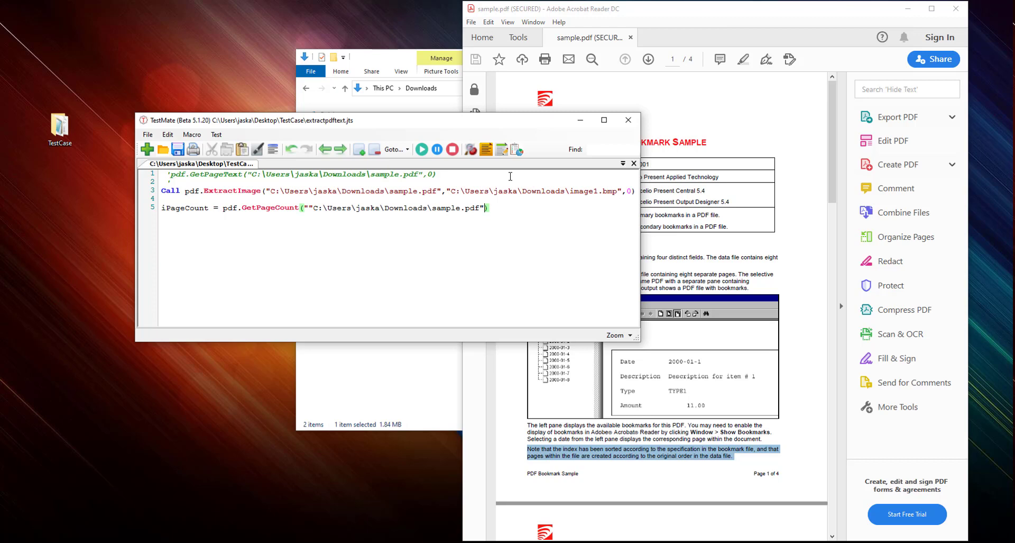
mouse_move(369, 140)
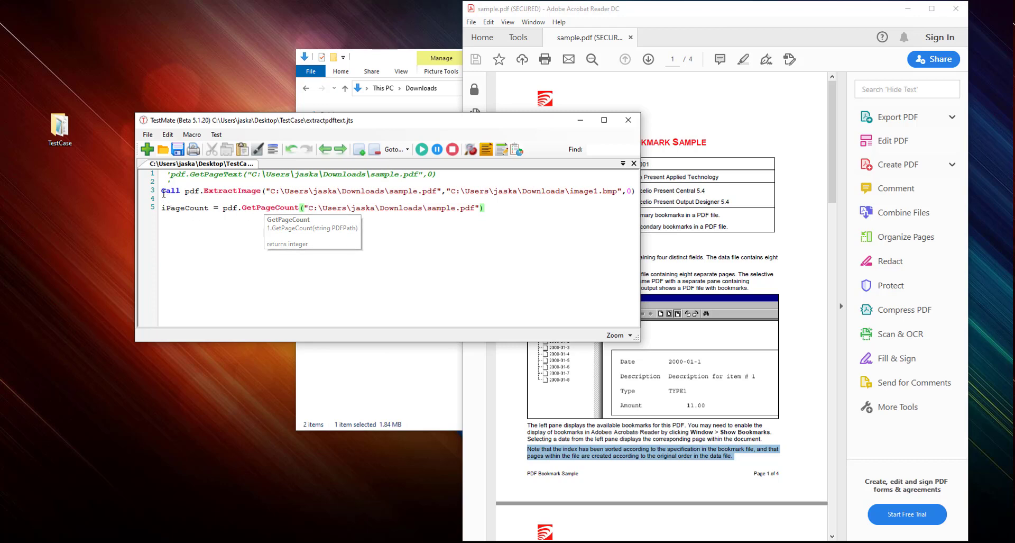
mouse_move(514, 202)
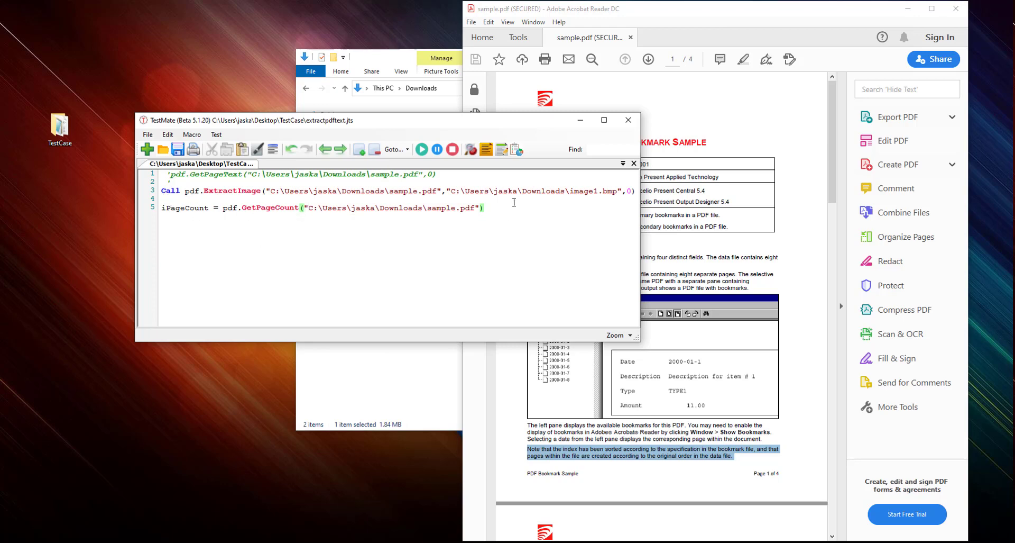
- Start the loop header 'For iCount = 0 To' below the GetPageCount line
type("Fo")
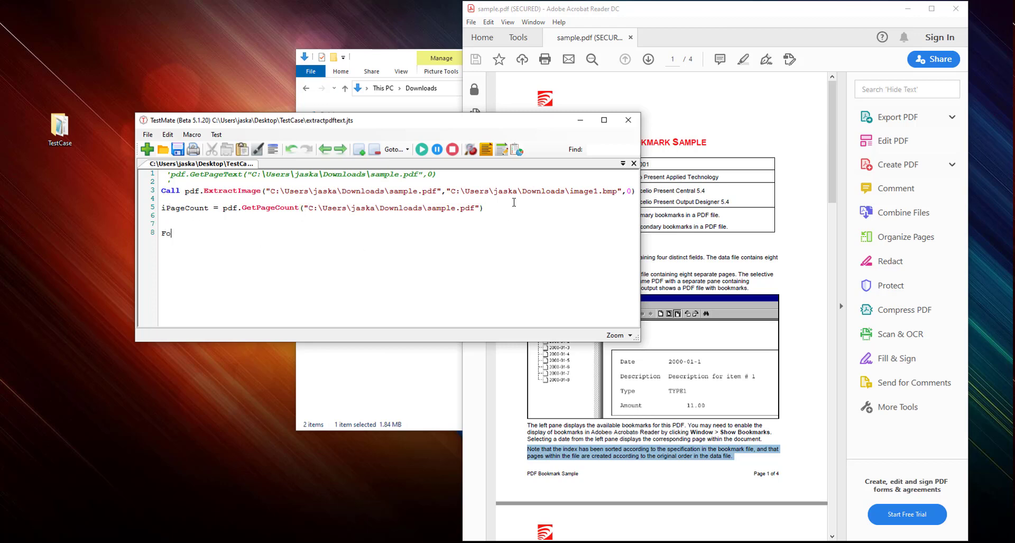
type("Fo")
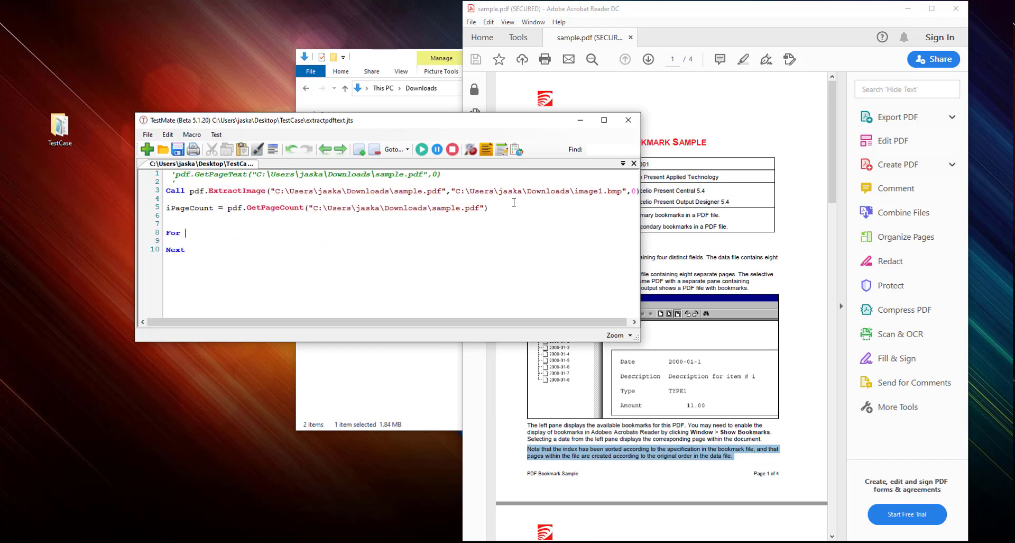
type("iCount")
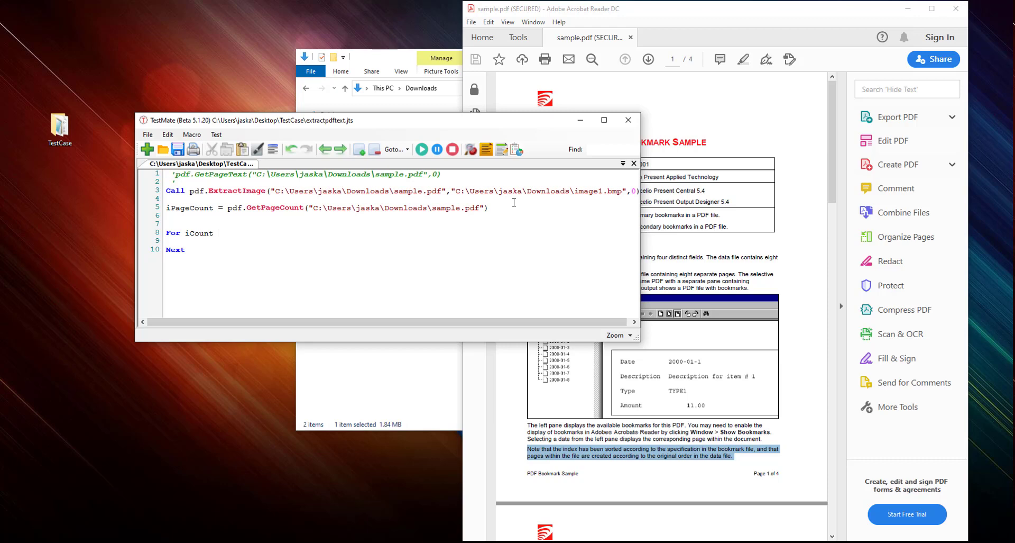
type("= 0")
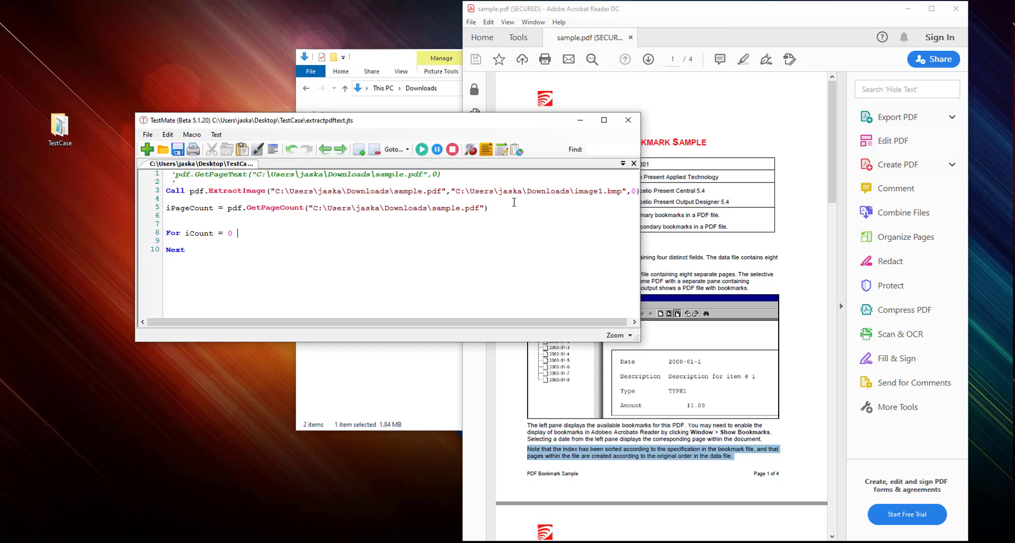
type("To")
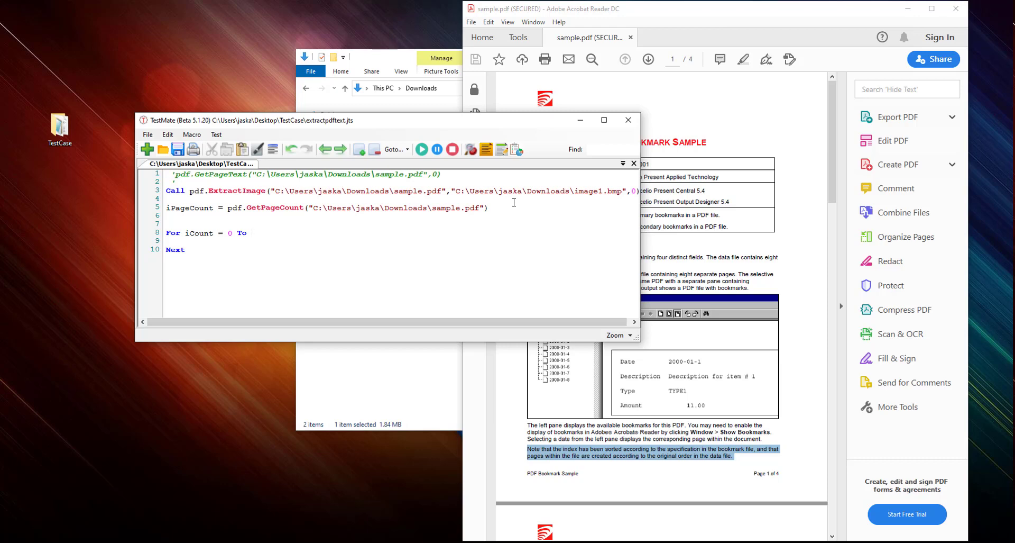
- Finish the loop bound as 'iPageCount -1' and select the ExtractImage line to reuse it
left_click(252, 233)
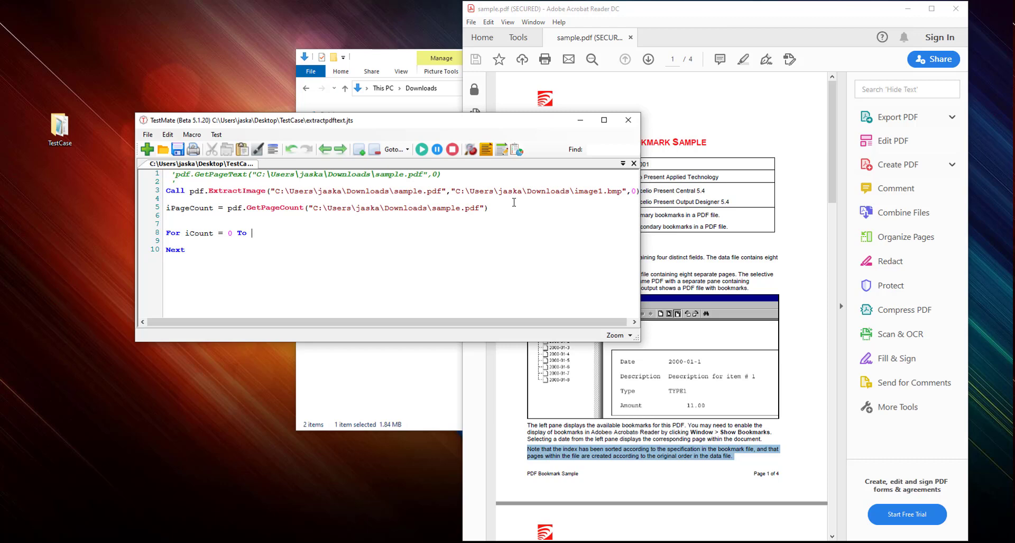
double_click(189, 208)
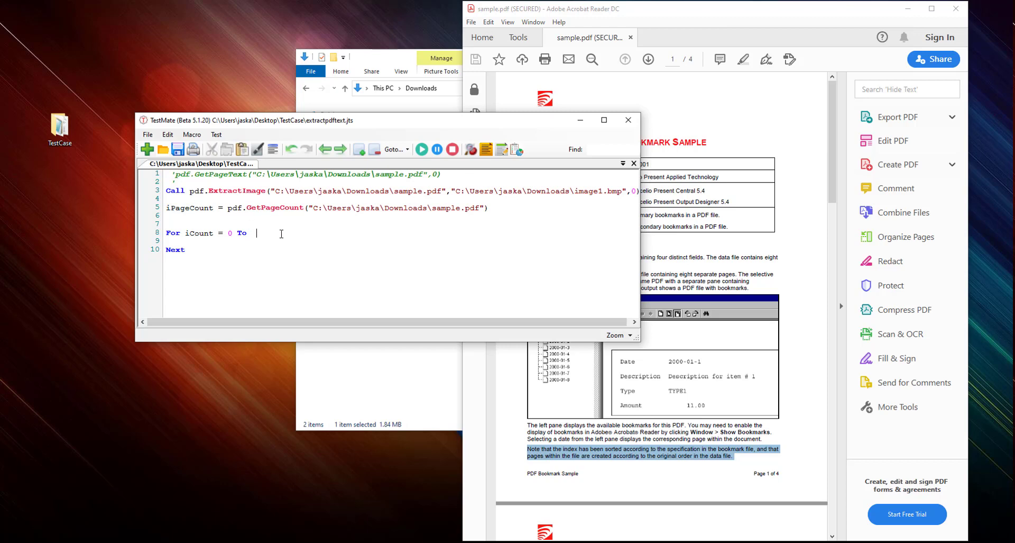
type("iPageCount")
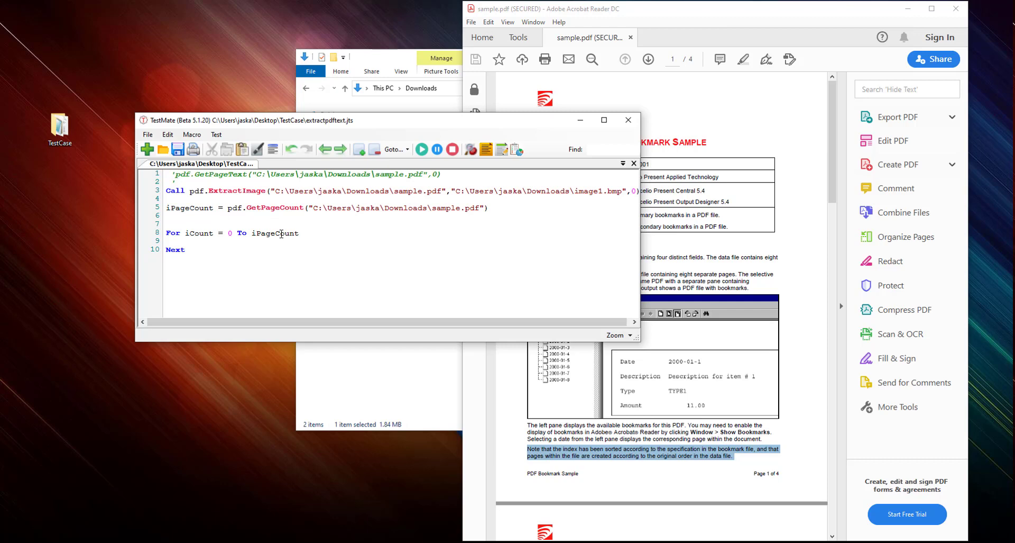
type("-1")
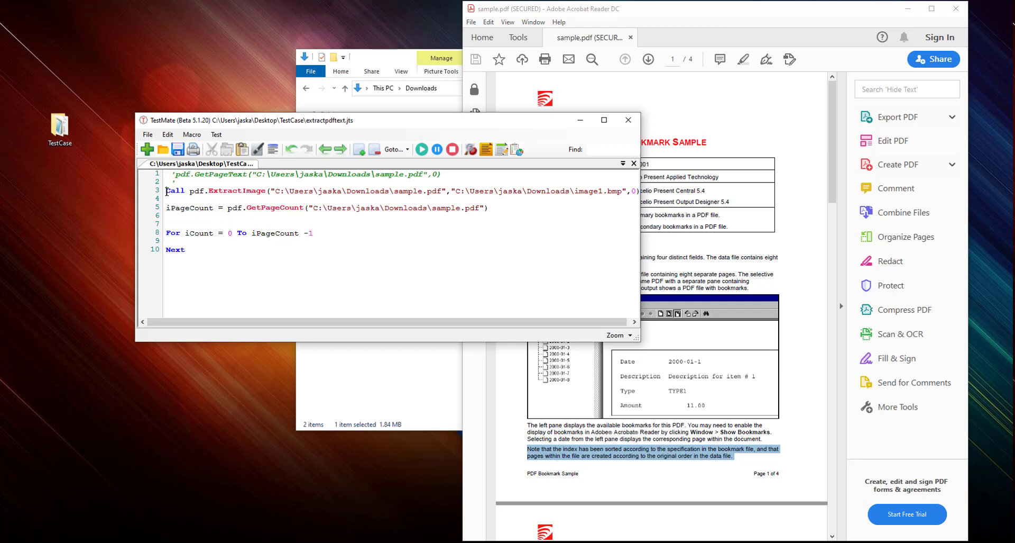
triple_click(305, 190)
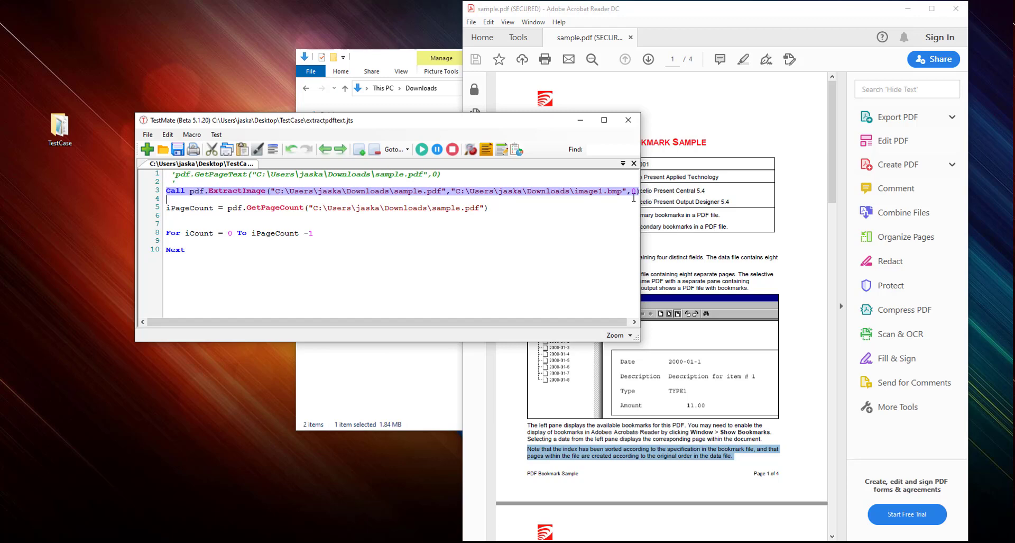
- Inside the loop call pdf.ExtractImage on sample.pdf, saving Downloads\image & iCount & .bmp with page iCount
key("enter")
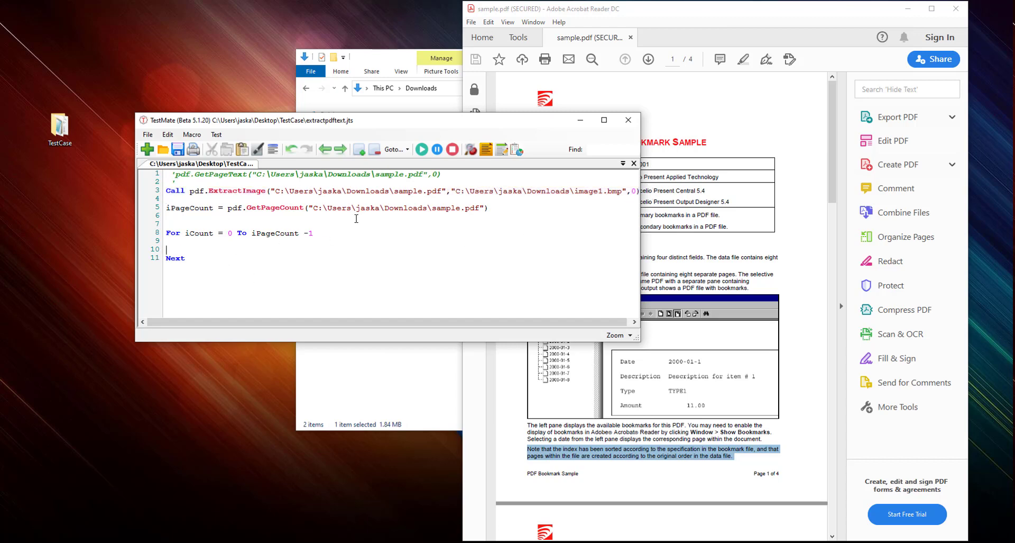
type("Call pdf.ExtractImage(\"C:\\Users\\jaska\\Downloads\\sample.pdf\",\"C:\\Users\\jaska\\Downloads\\image1.bmp\",0)")
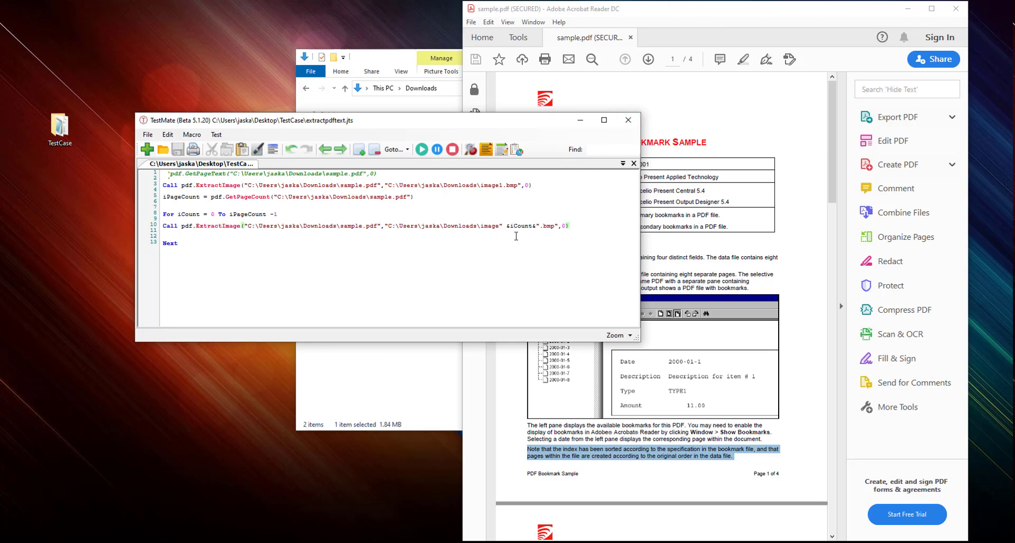
mouse_move(214, 224)
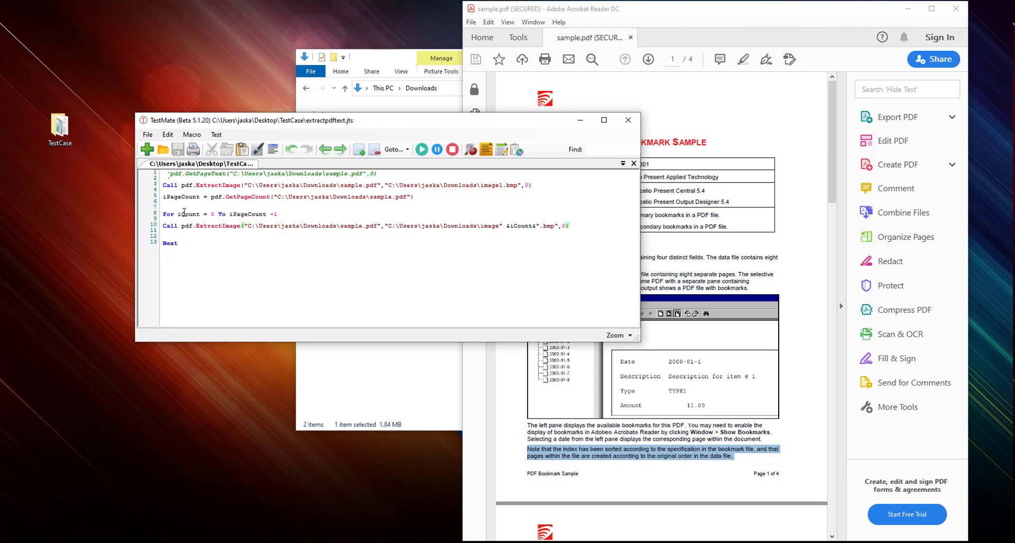
double_click(189, 214)
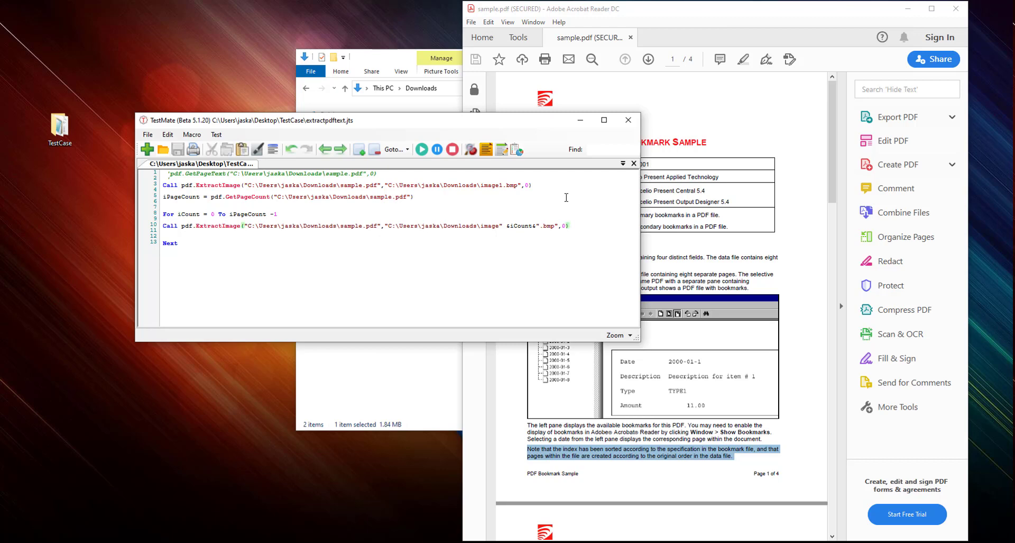
type("iCount")
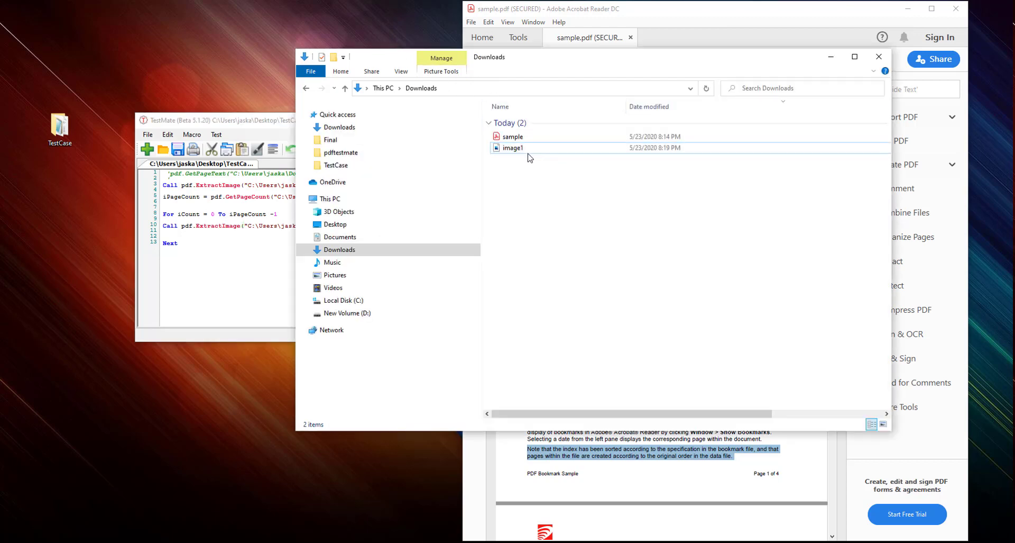
- Run the loop script so Downloads gains image0 through image3
left_click(513, 148)
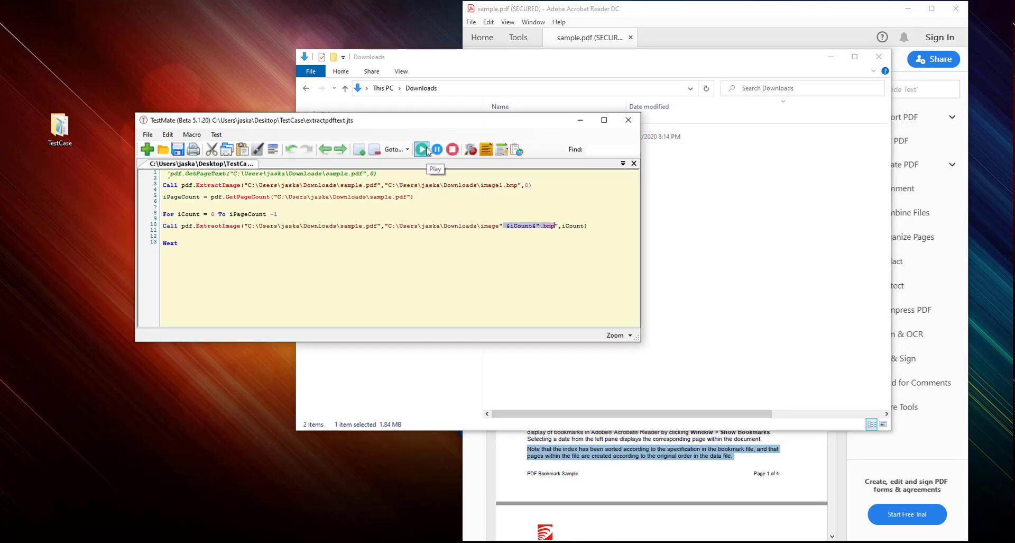
left_click(422, 150)
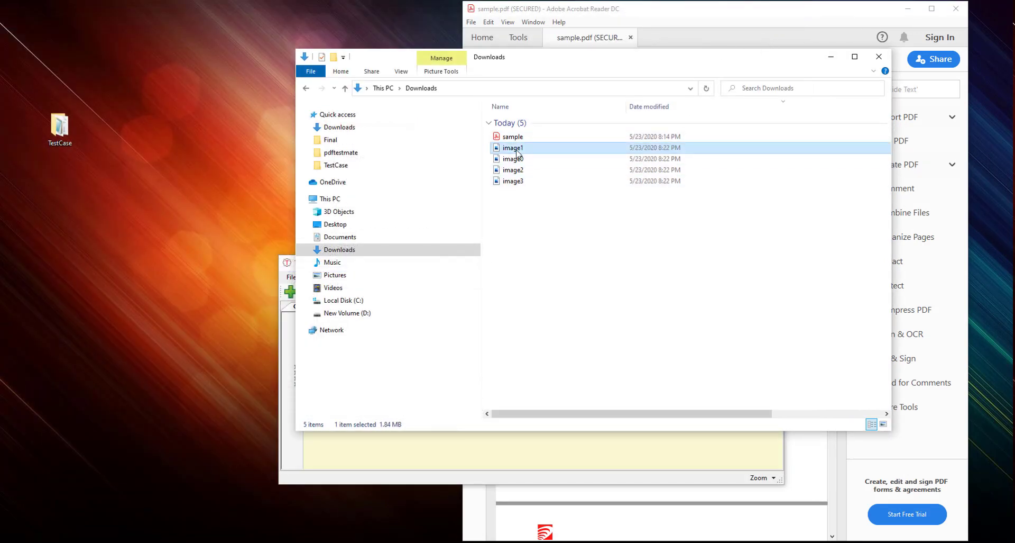
- View image0.bmp in Photos showing the PDF Bookmark Sample's first page
double_click(513, 148)
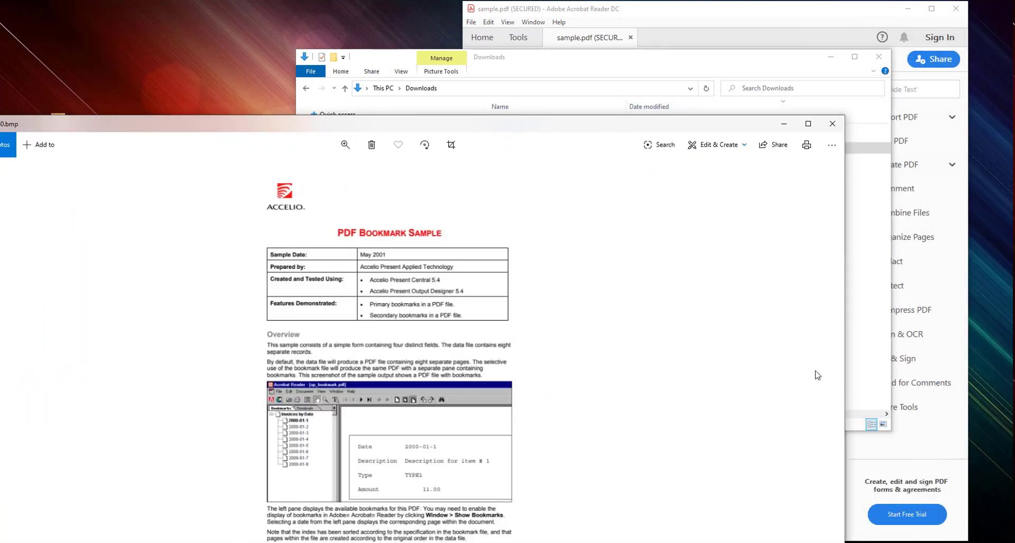
mouse_move(822, 380)
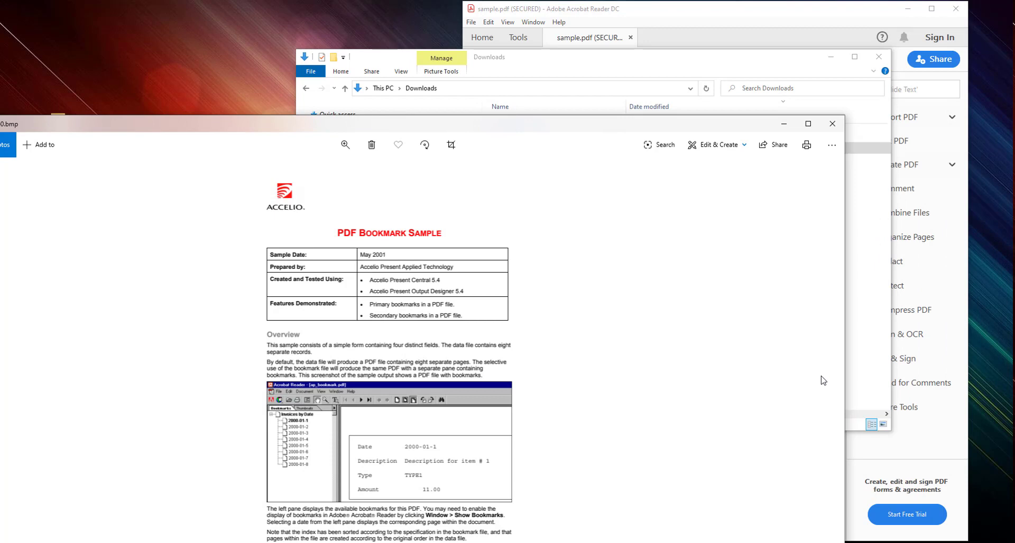
left_click(512, 136)
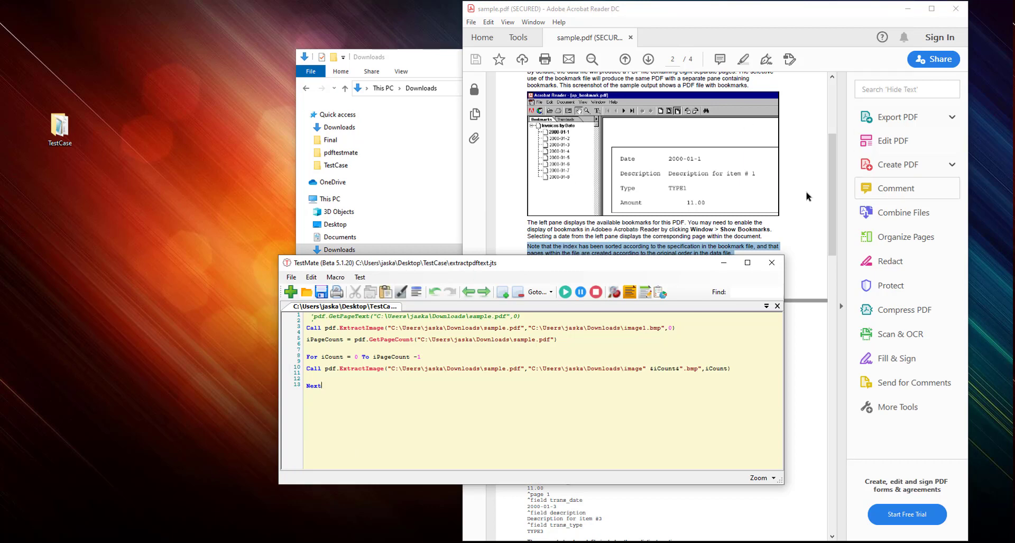
mouse_move(679, 256)
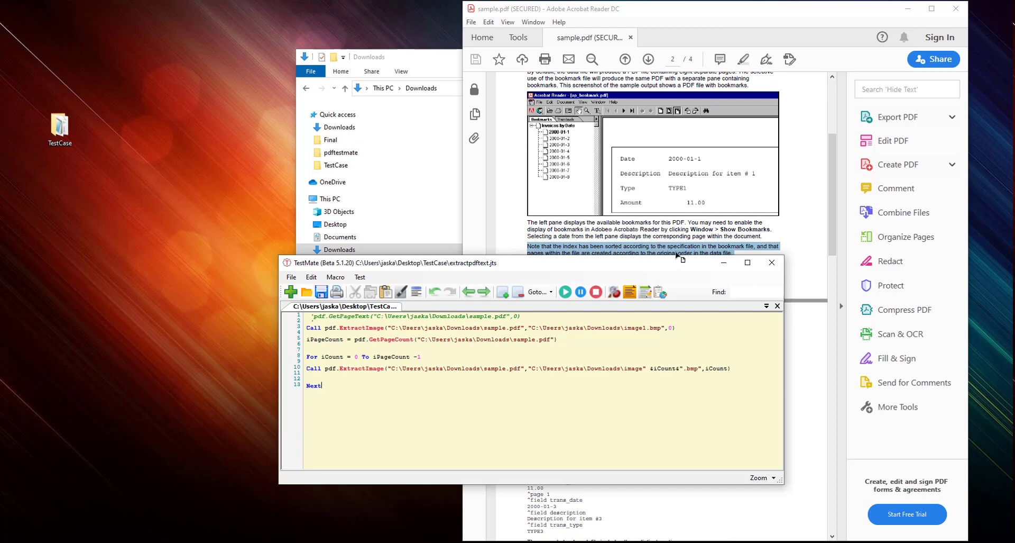
mouse_move(669, 270)
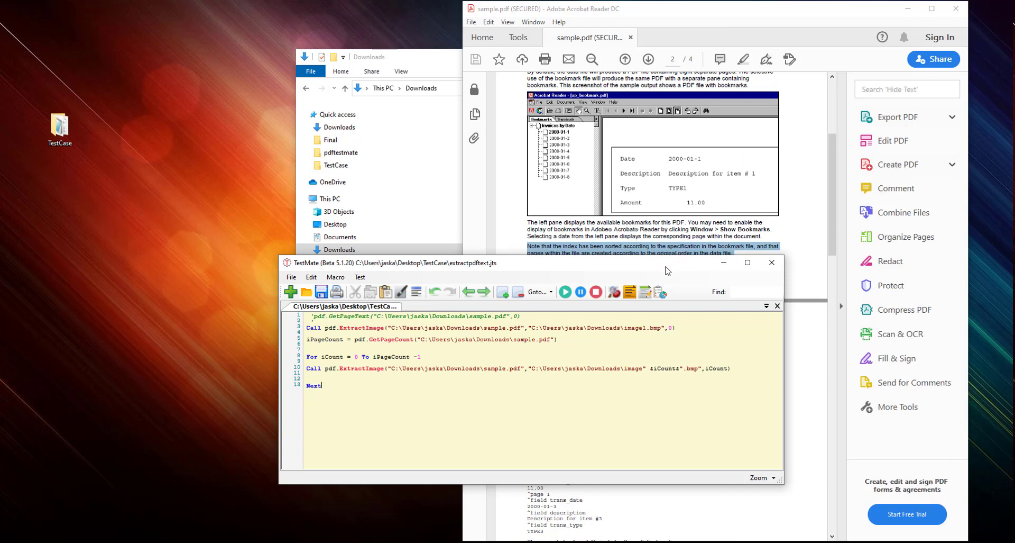